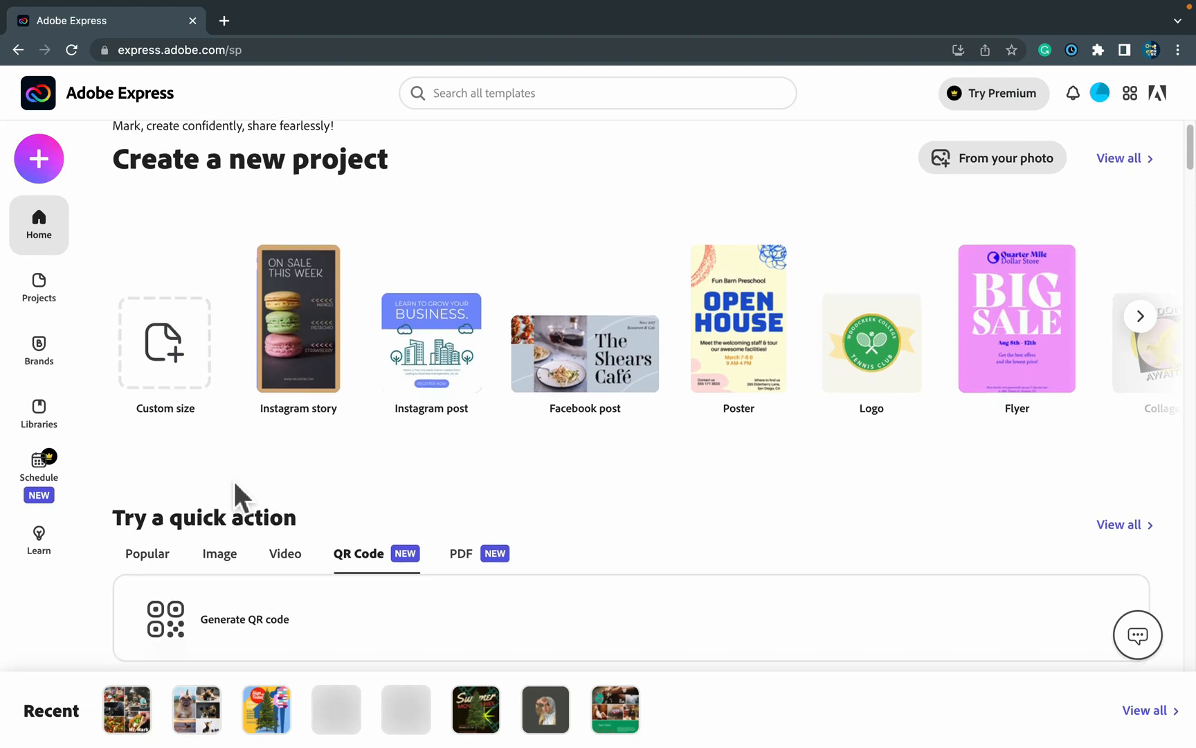
- Browse the Image, Video and QR Code quick action categories, ending on QR Code
{"action": "scroll", "scroll_direction": "down", "scroll_amount": 3}
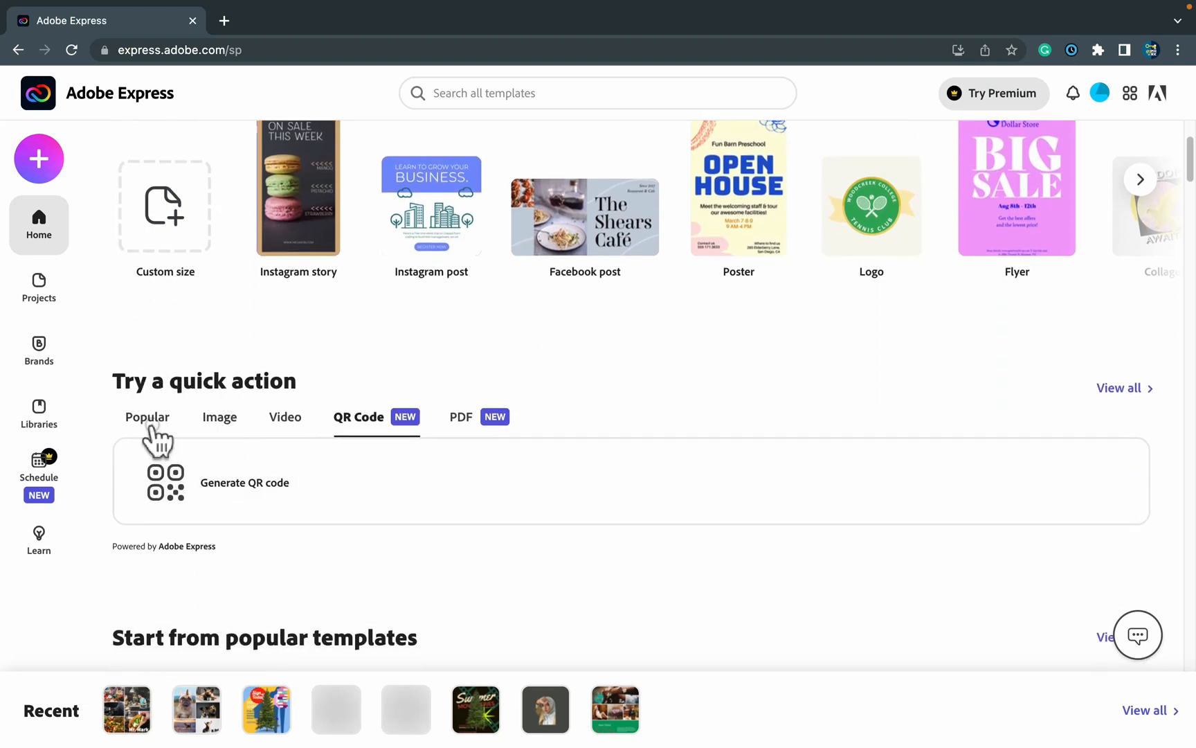
{"action": "left_click", "coordinate": [220, 417]}
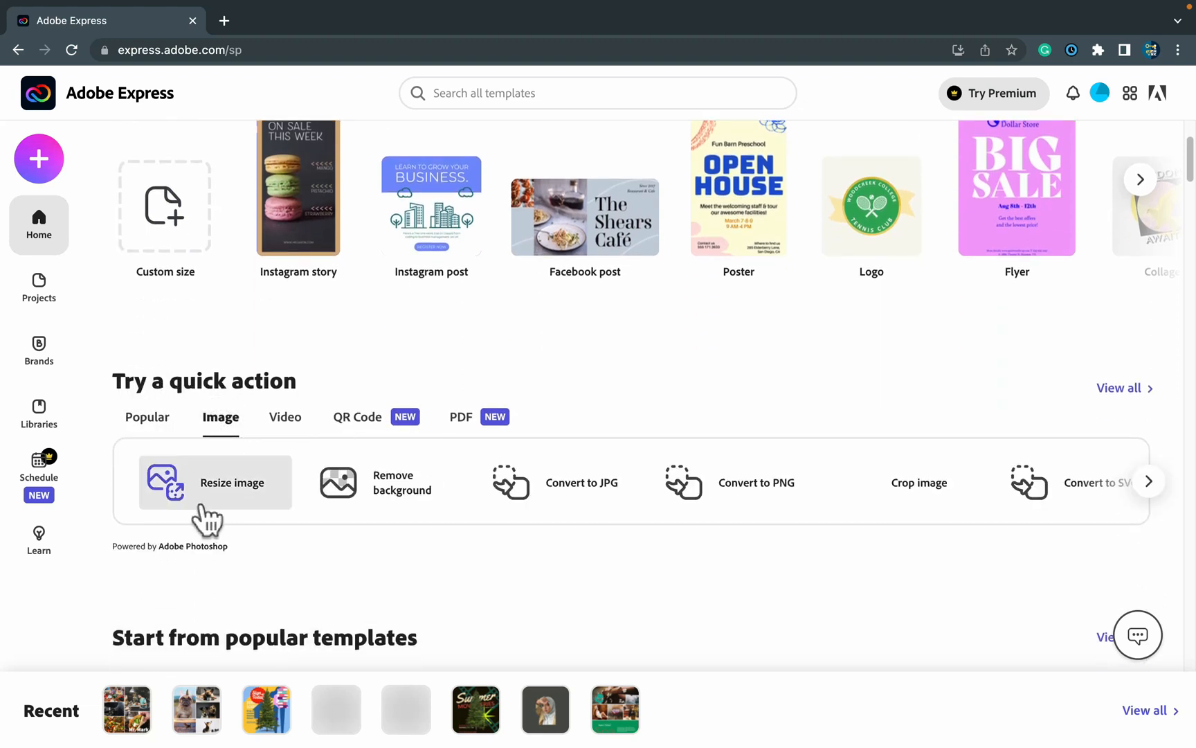
{"action": "left_click", "coordinate": [285, 417]}
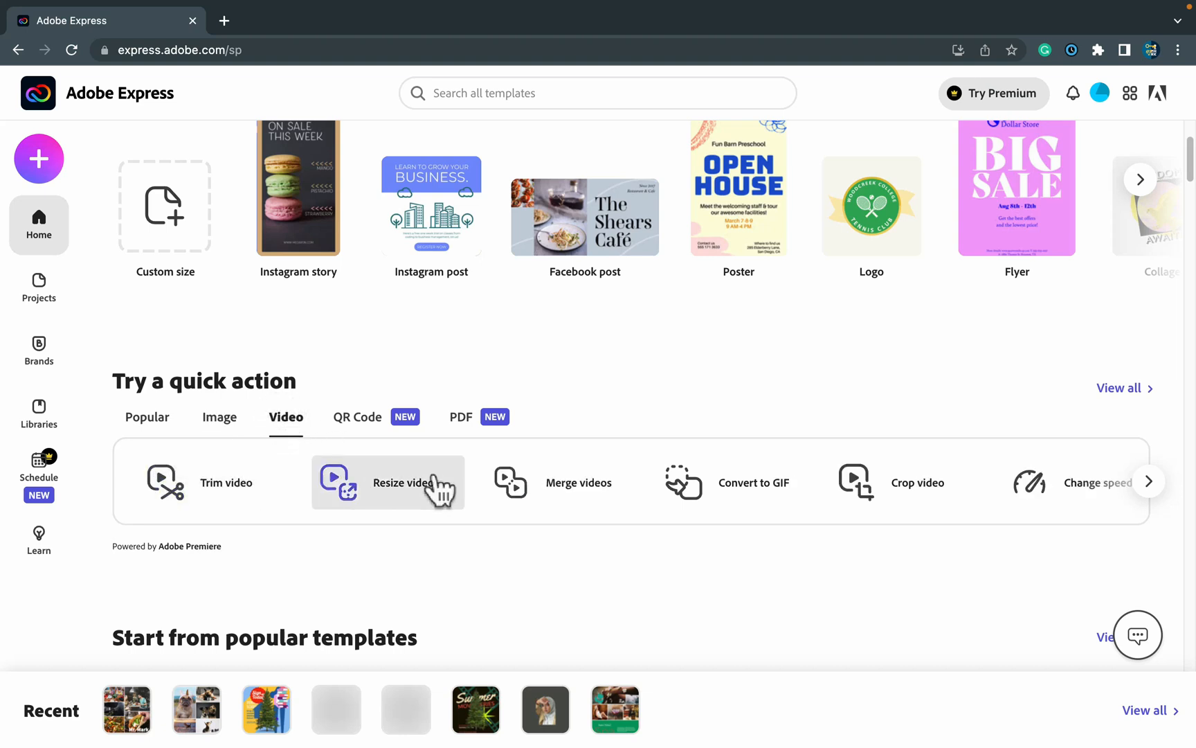
{"action": "left_click", "coordinate": [358, 416]}
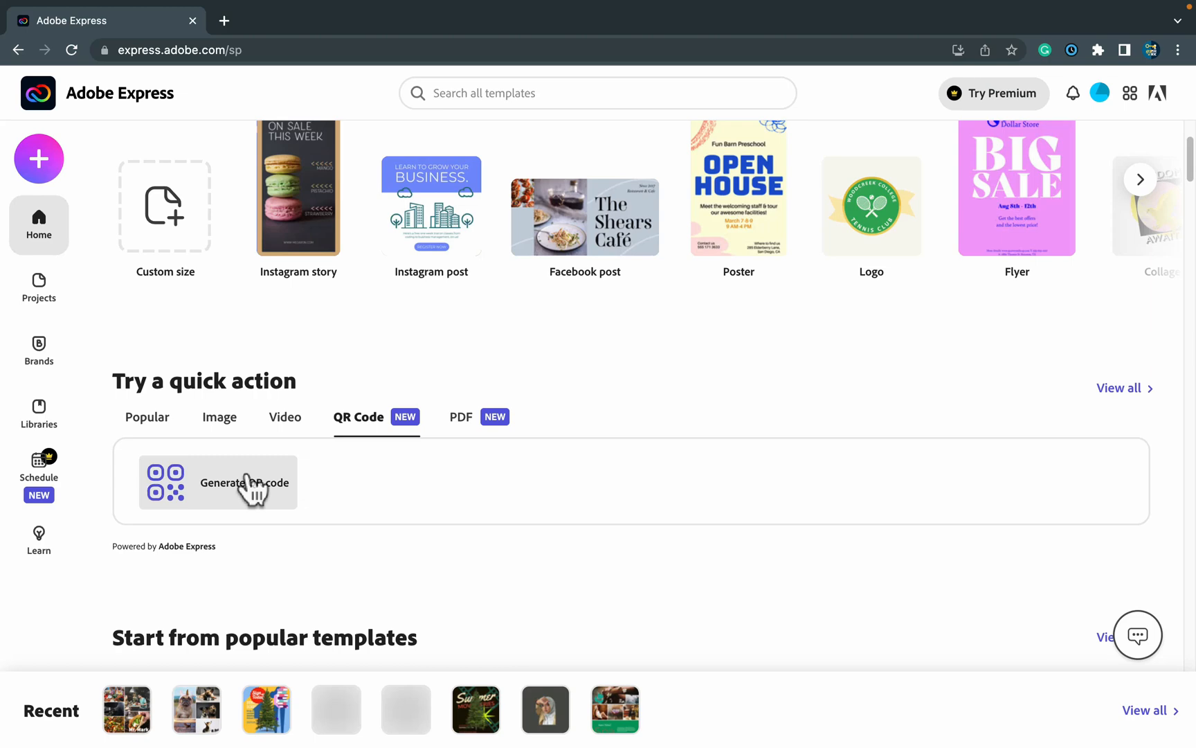
- Open the QR code generator, try dot then square style, test blue and green, then choose red
{"action": "left_click", "coordinate": [244, 482]}
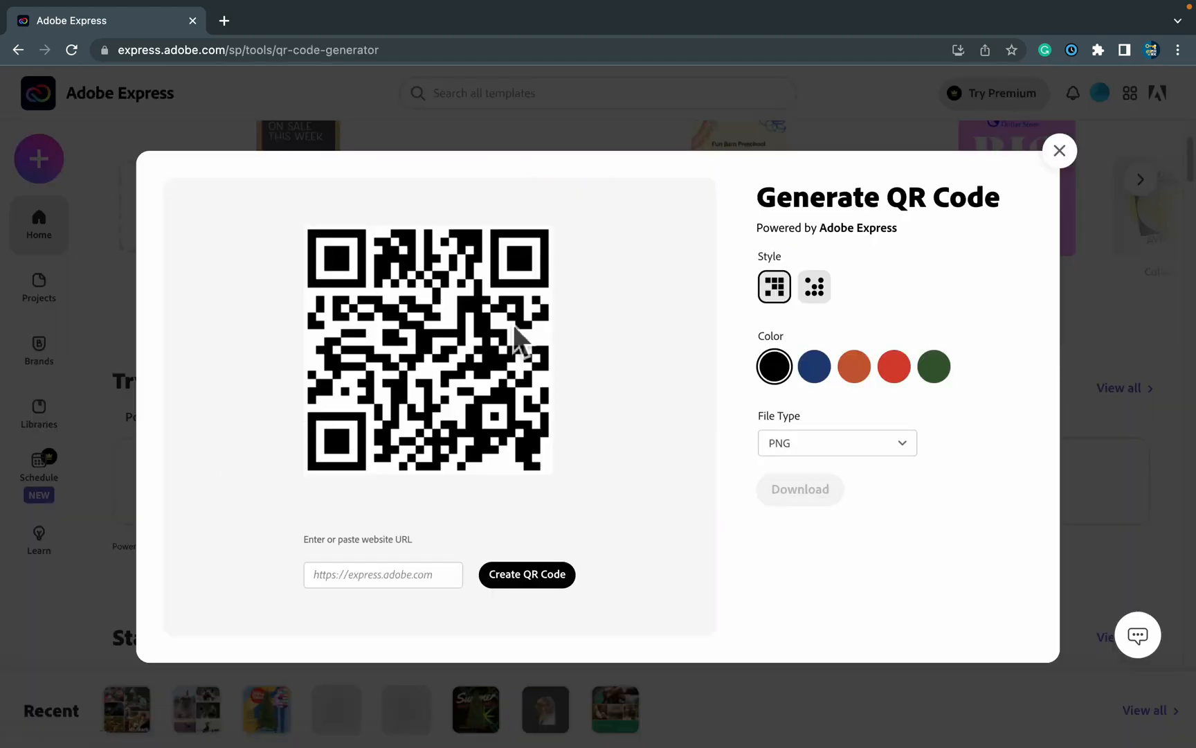
{"action": "left_click", "coordinate": [773, 286]}
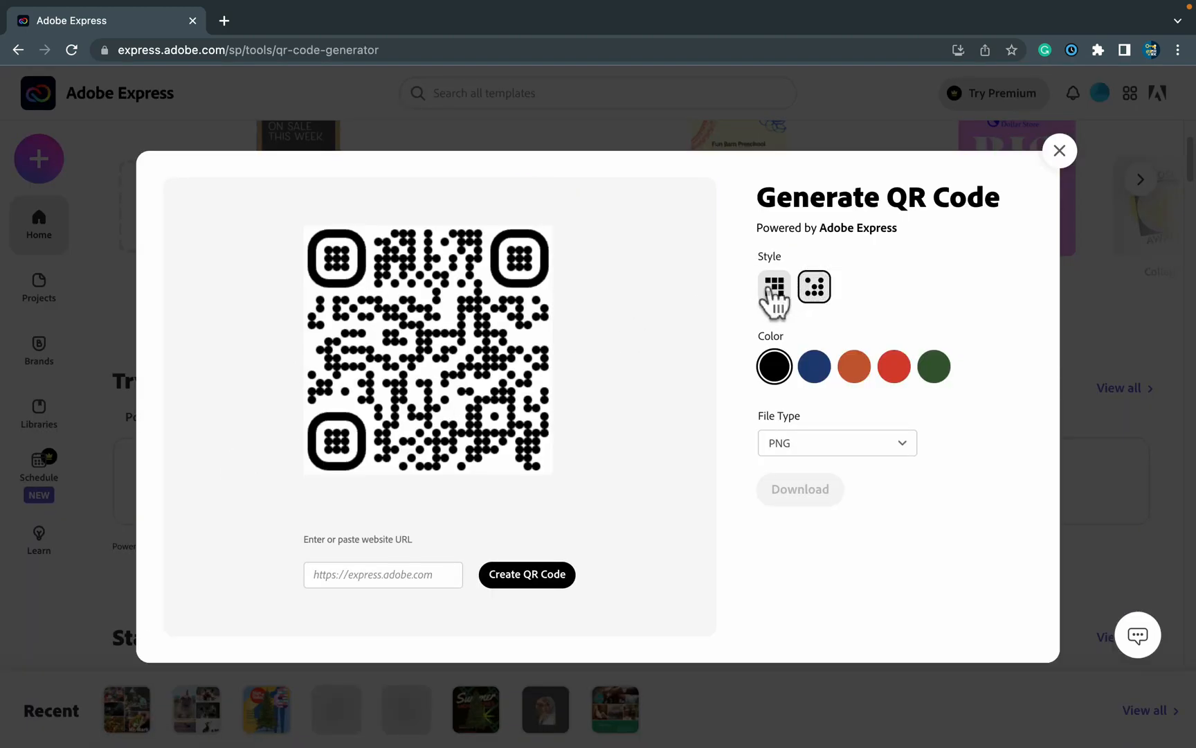
{"action": "left_click", "coordinate": [773, 286]}
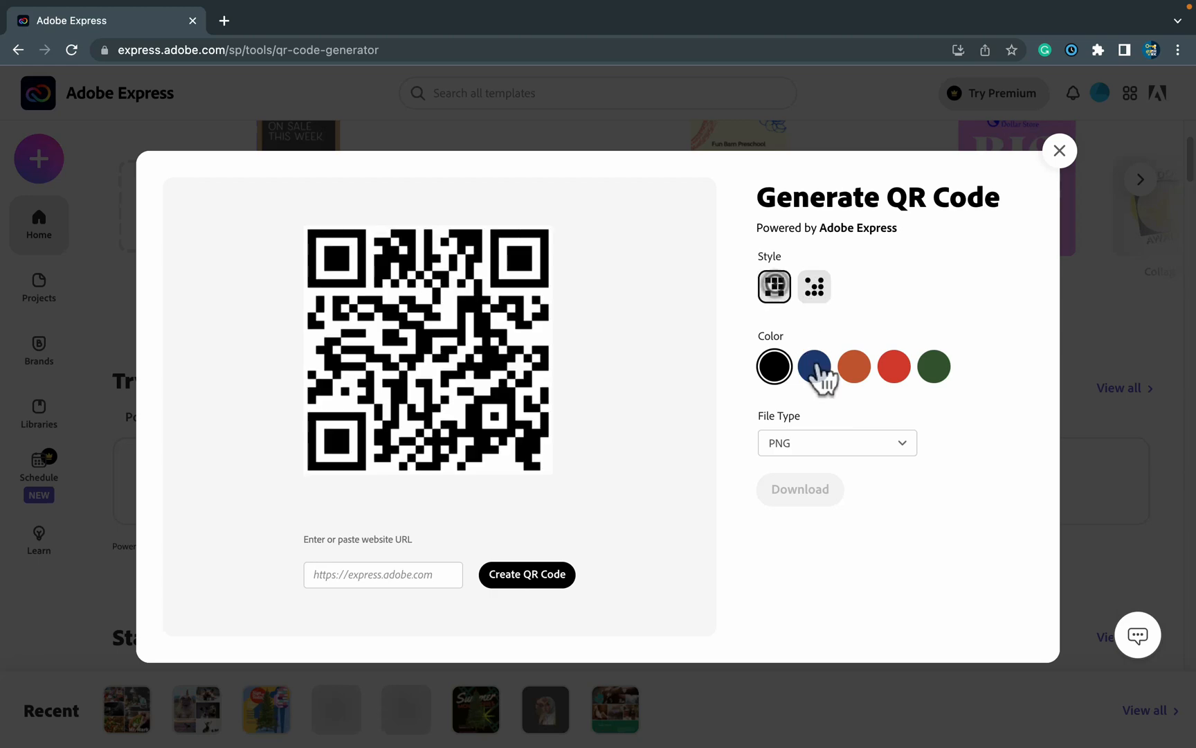
{"action": "left_click", "coordinate": [934, 367]}
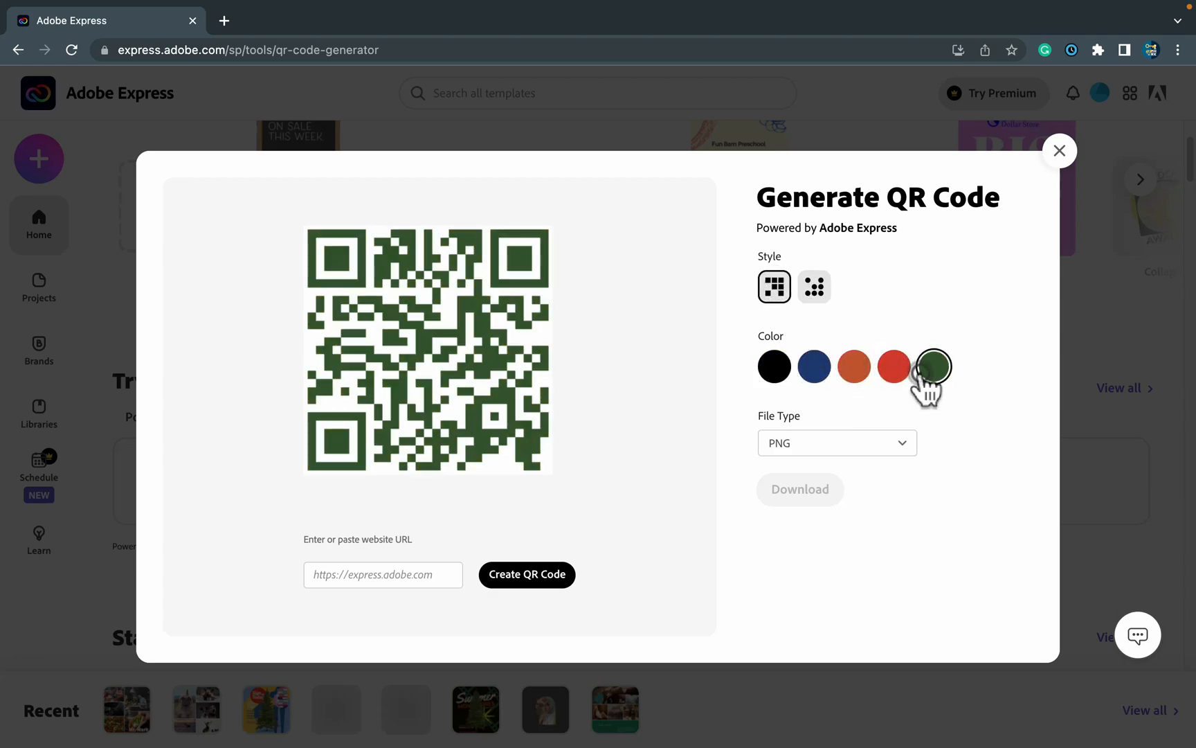
{"action": "left_click", "coordinate": [892, 366]}
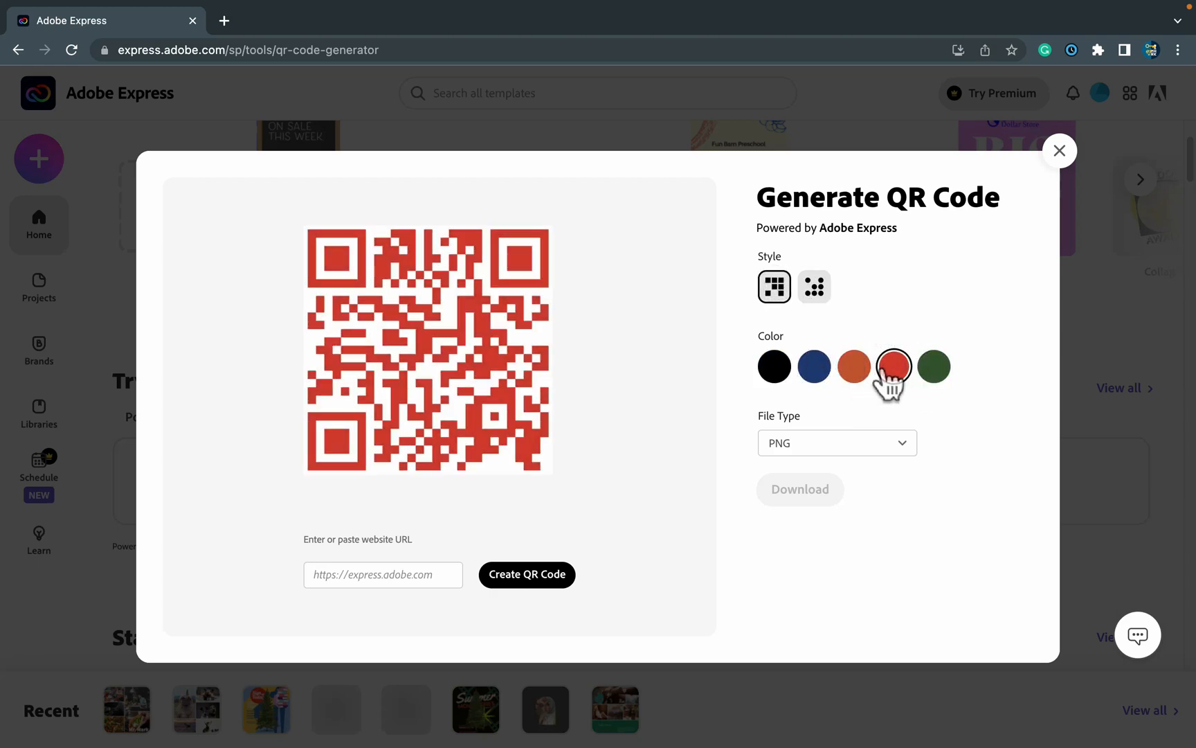
{"action": "left_click", "coordinate": [382, 574]}
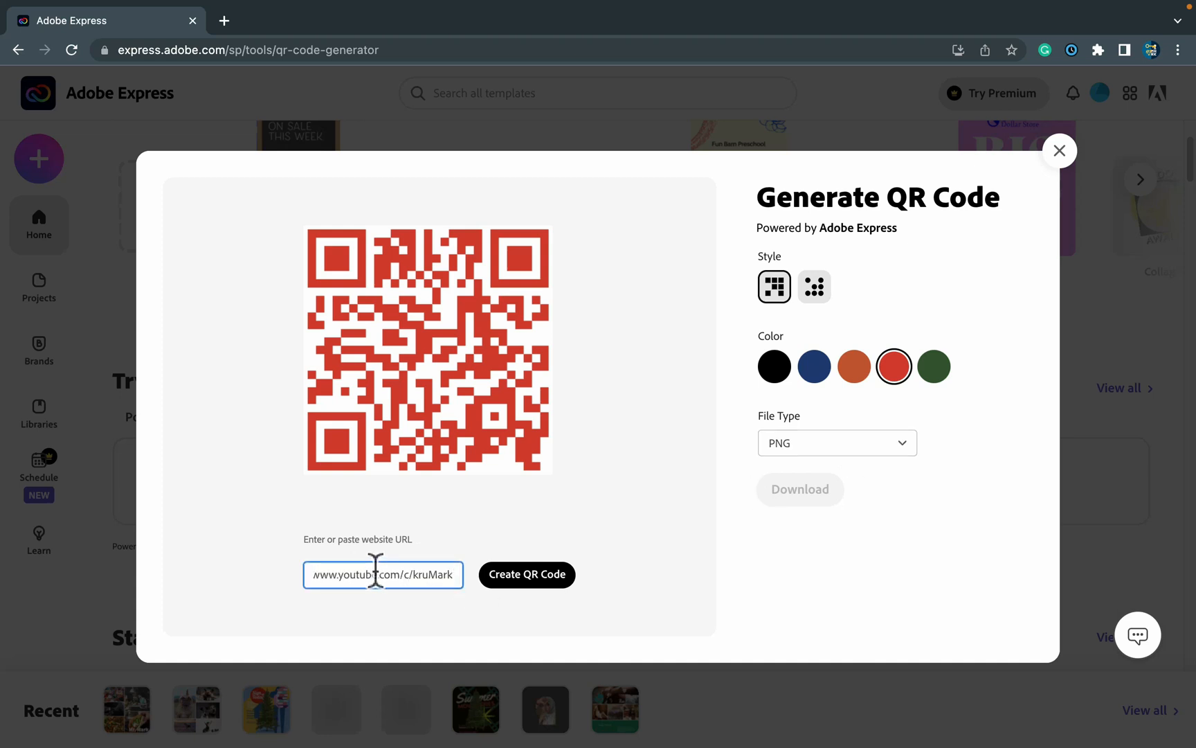
- Set the file type to SVG, create the red QR code, and download it
{"action": "left_click", "coordinate": [836, 443]}
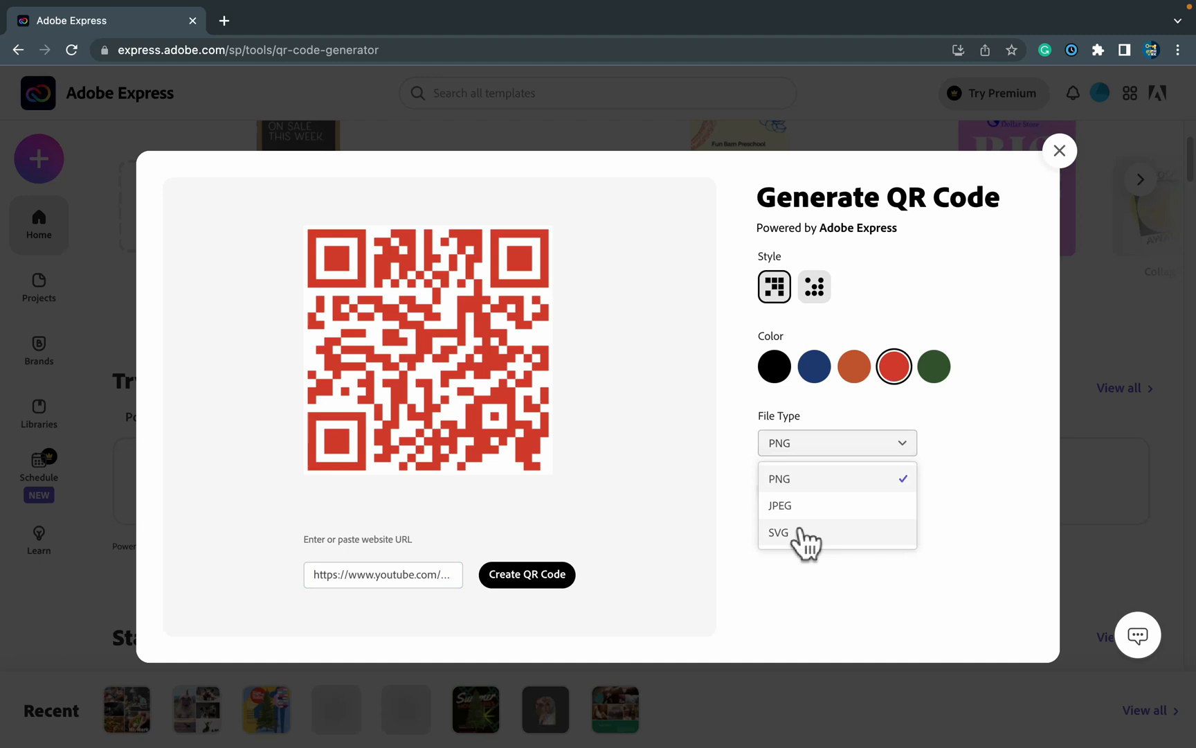
{"action": "mouse_move", "coordinate": [805, 523]}
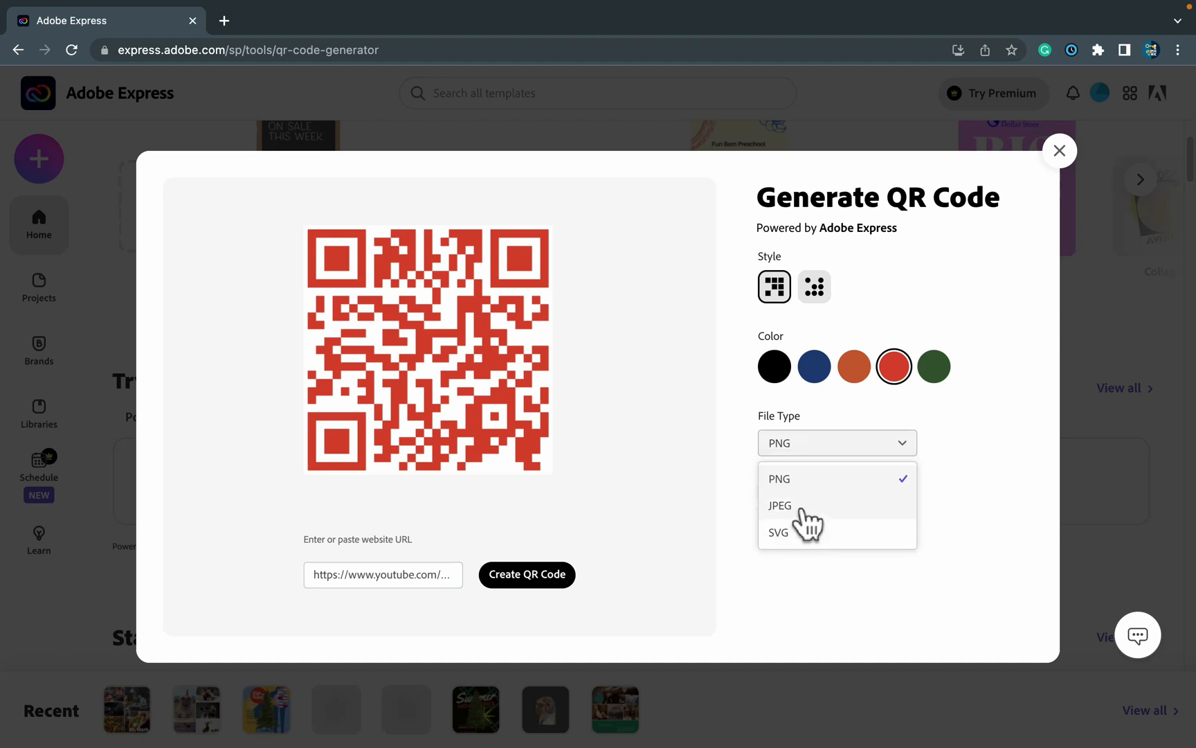
{"action": "left_click", "coordinate": [778, 532]}
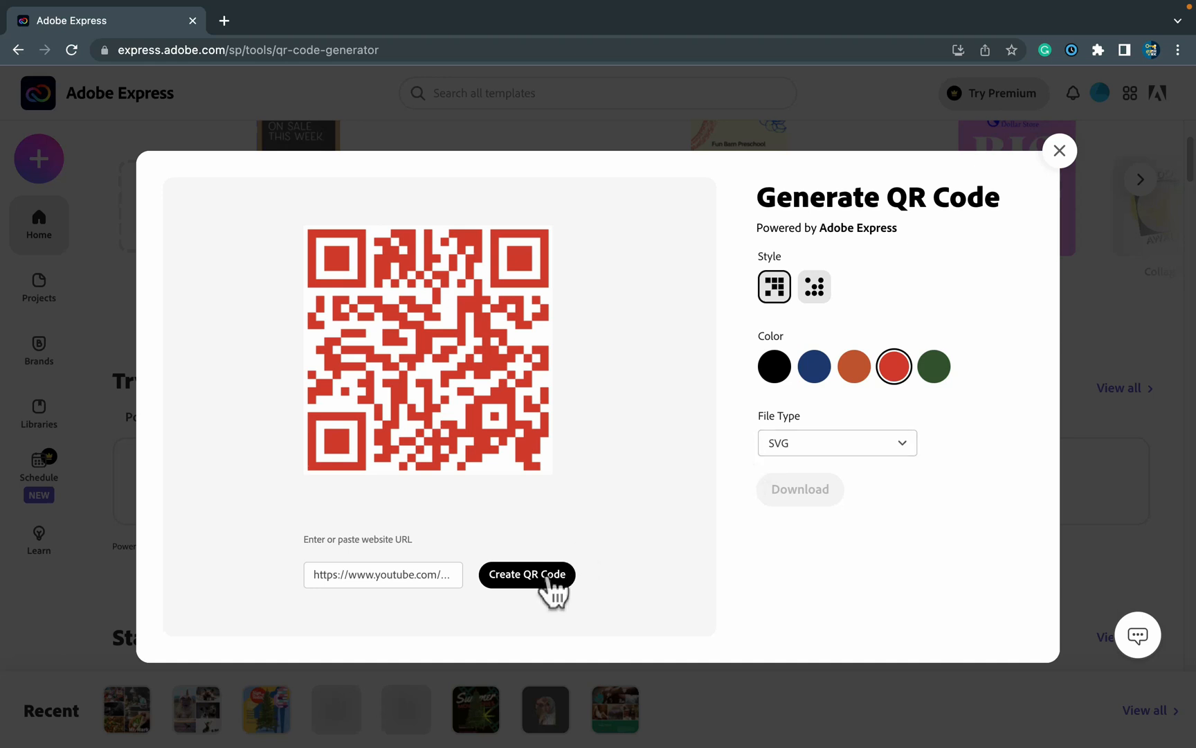
{"action": "left_click", "coordinate": [526, 574]}
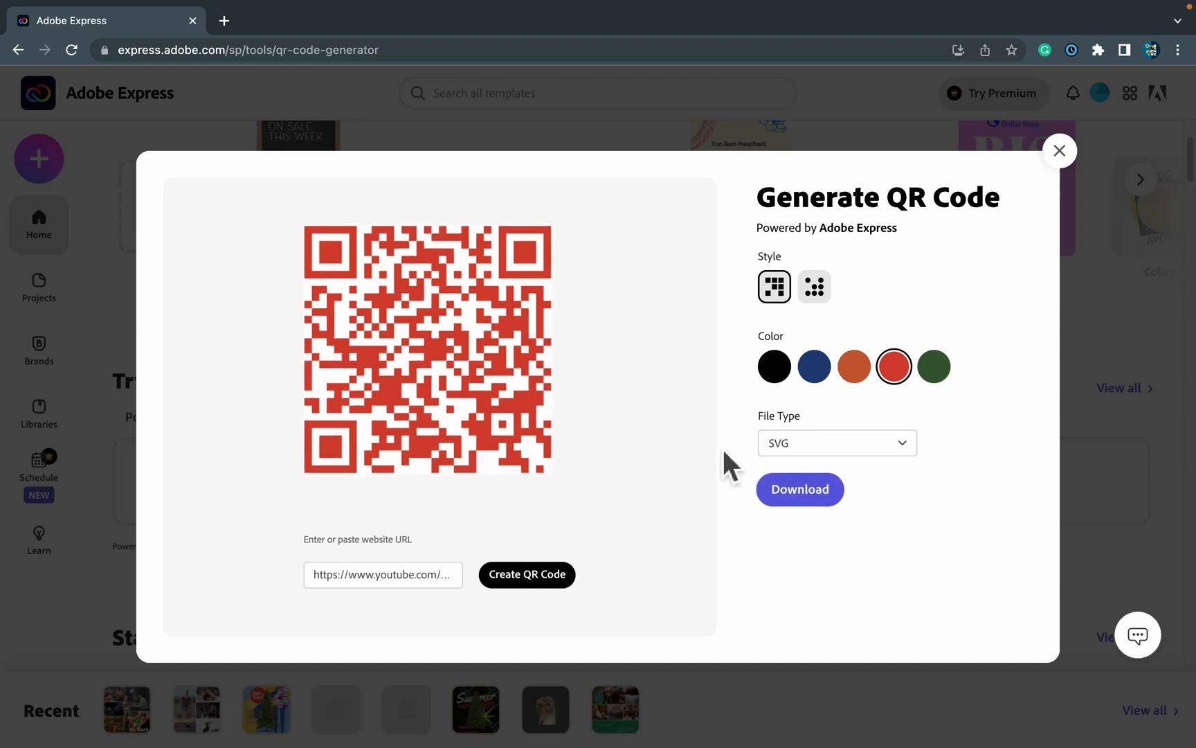
{"action": "mouse_move", "coordinate": [778, 454]}
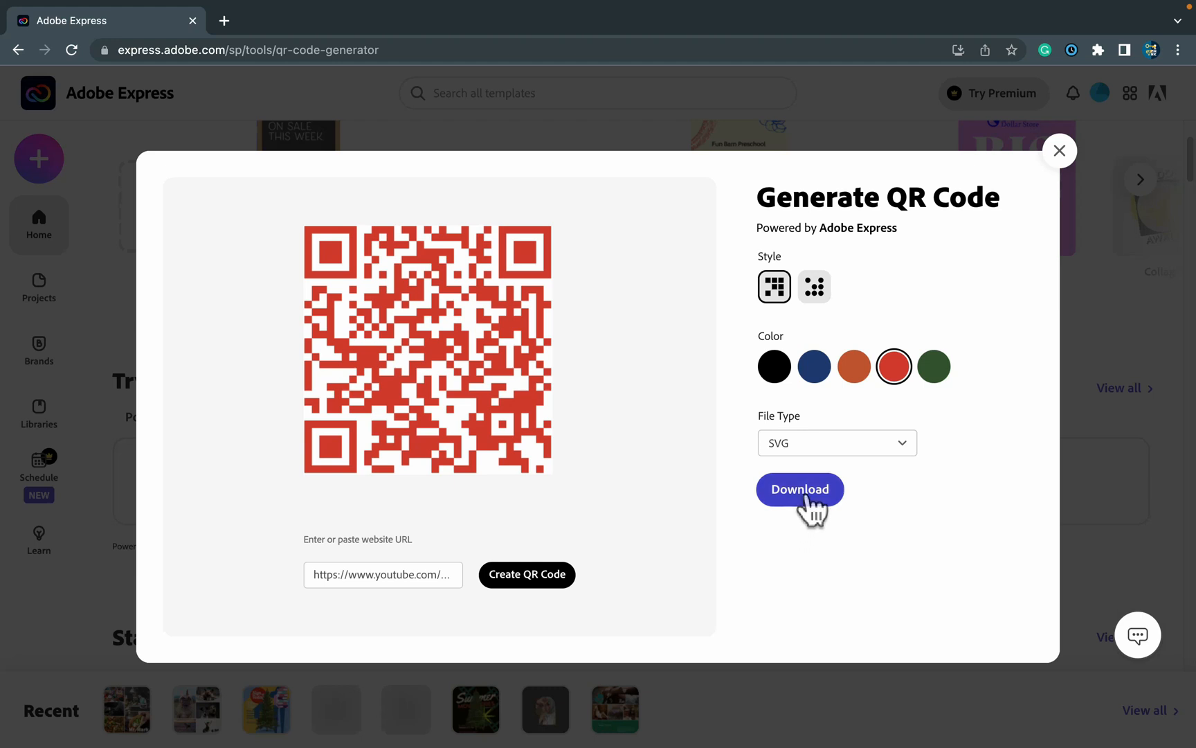
{"action": "left_click", "coordinate": [800, 489]}
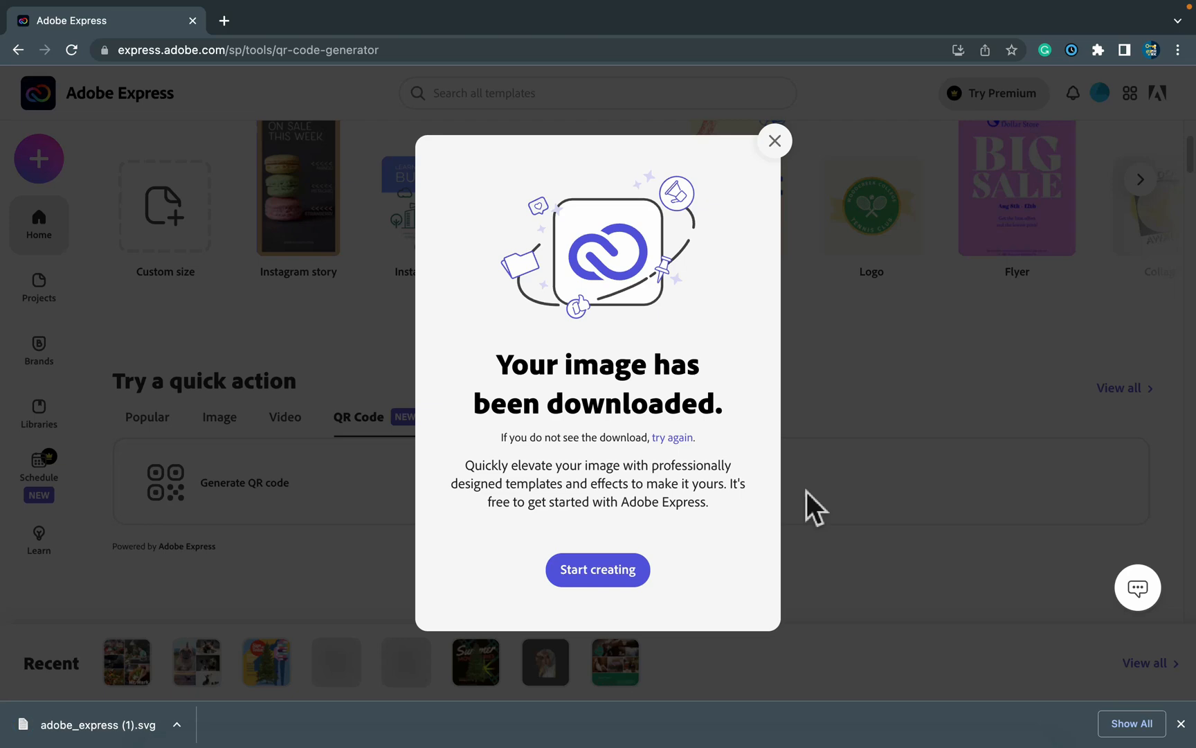
- Open the downloaded QR code SVG in a Chrome tab and zoom in twice
{"action": "left_click", "coordinate": [97, 723]}
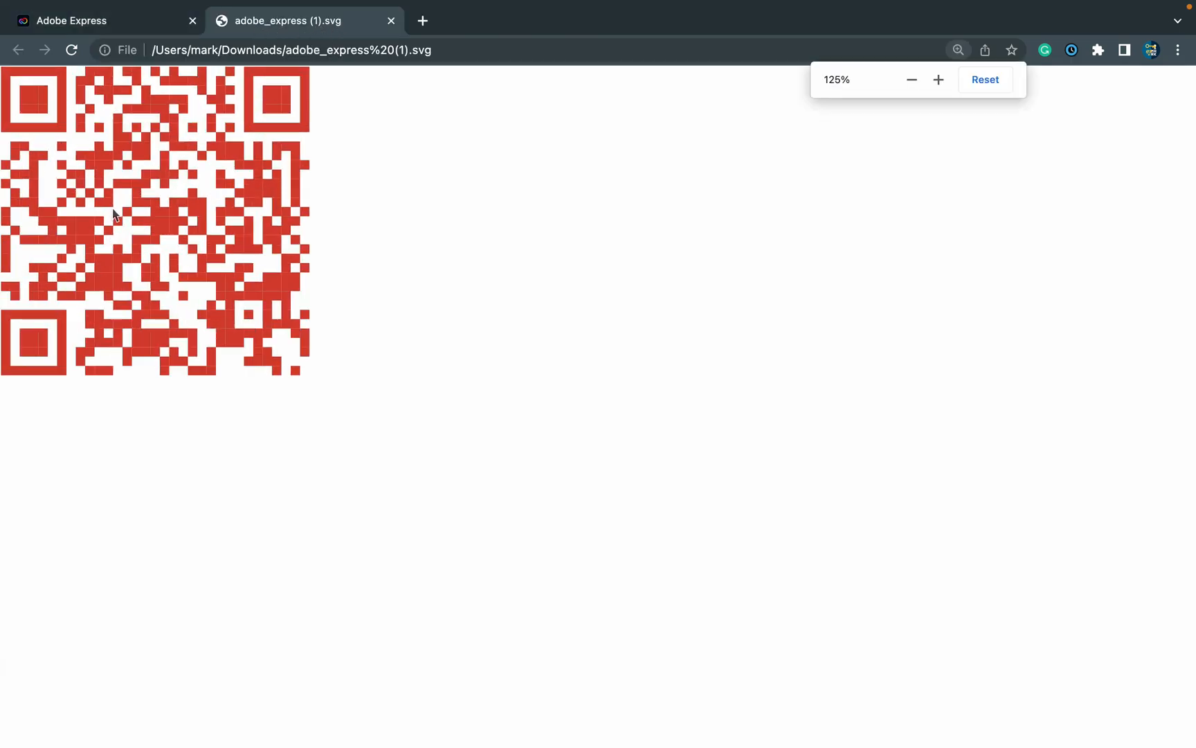
{"action": "left_click", "coordinate": [937, 80]}
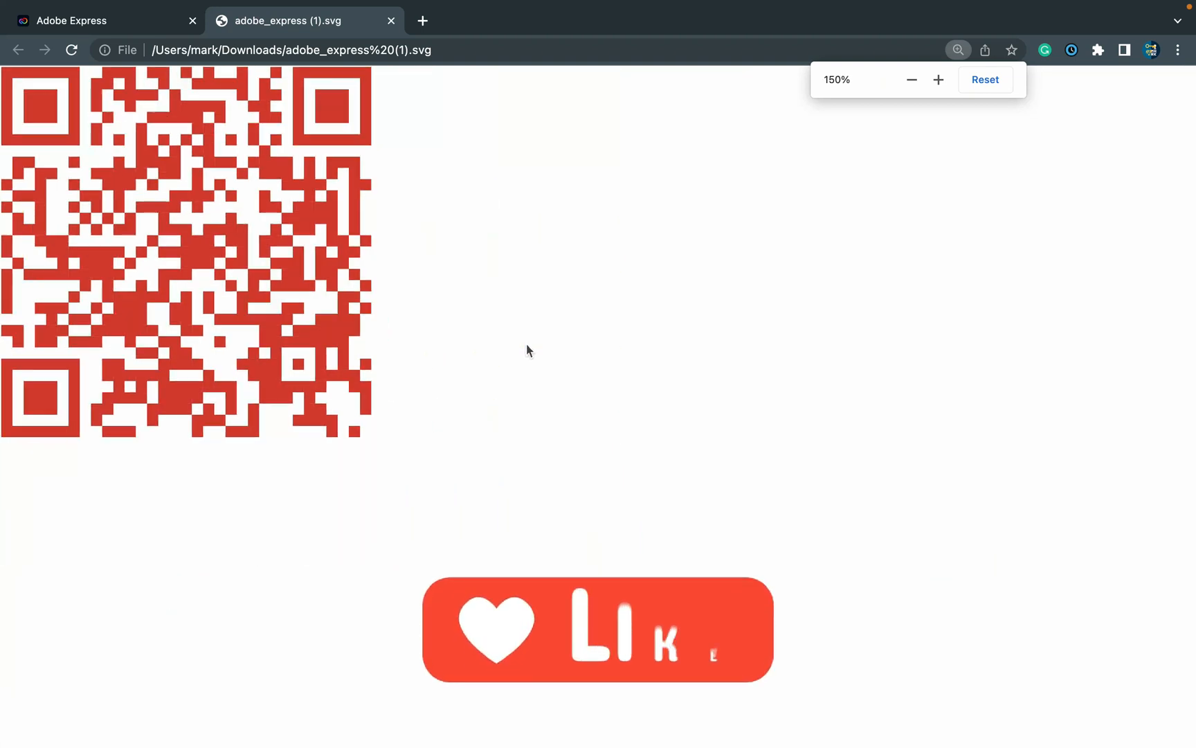
{"action": "left_click", "coordinate": [911, 80]}
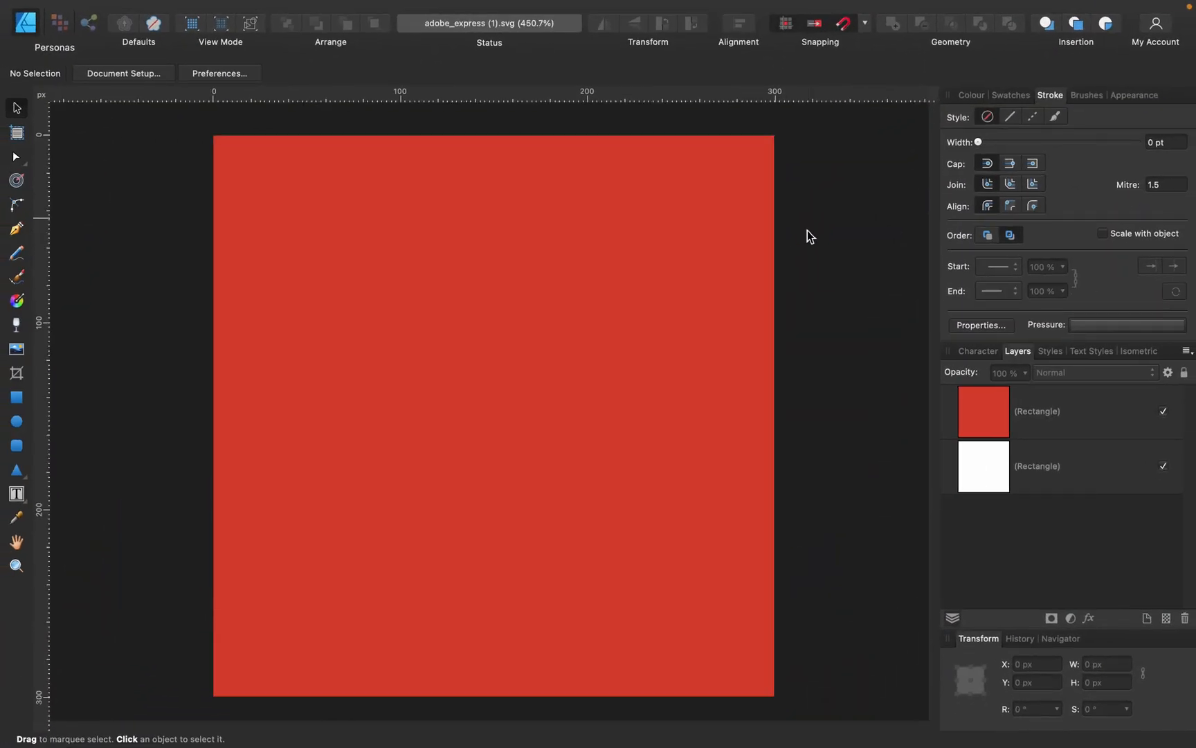
{"action": "mouse_move", "coordinate": [772, 226]}
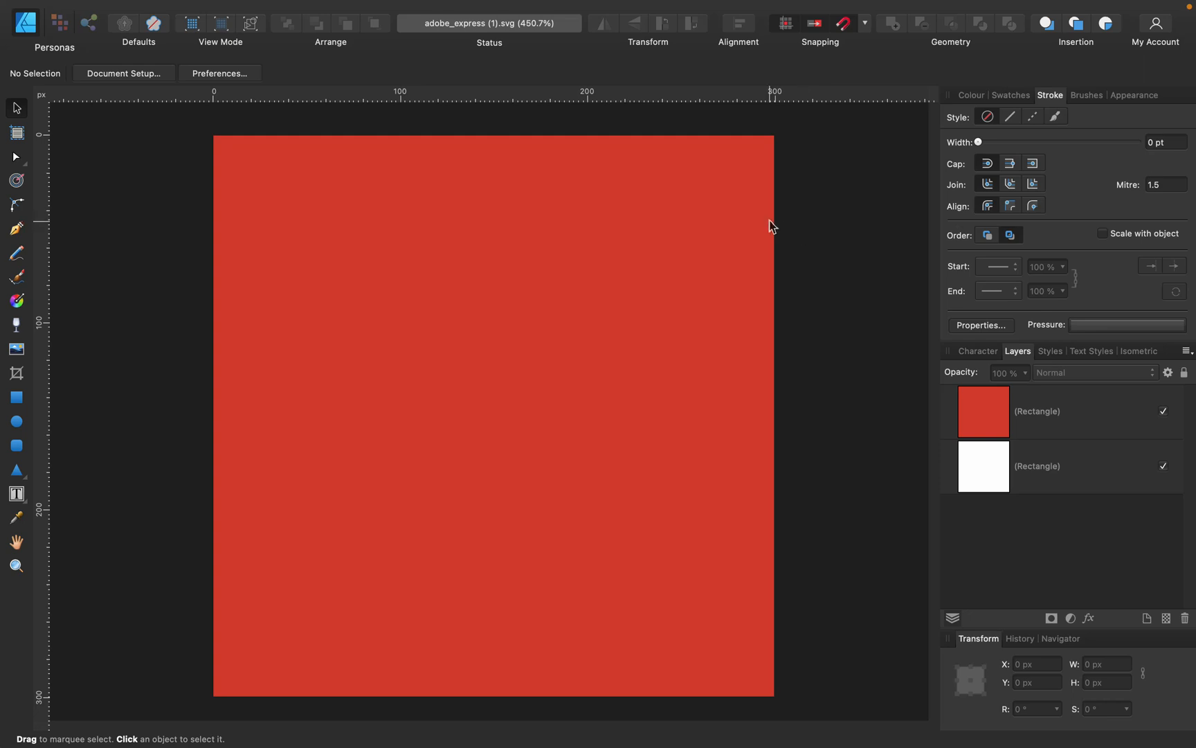
{"action": "mouse_move", "coordinate": [807, 218]}
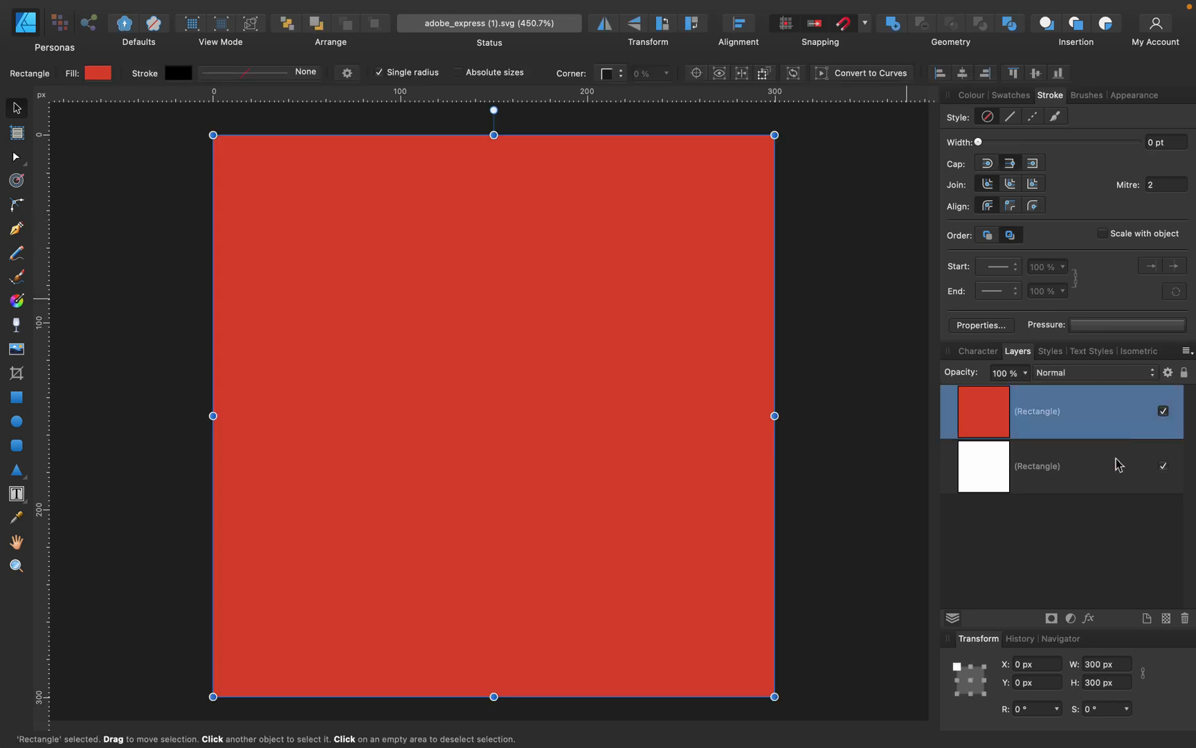
{"action": "mouse_move", "coordinate": [151, 138]}
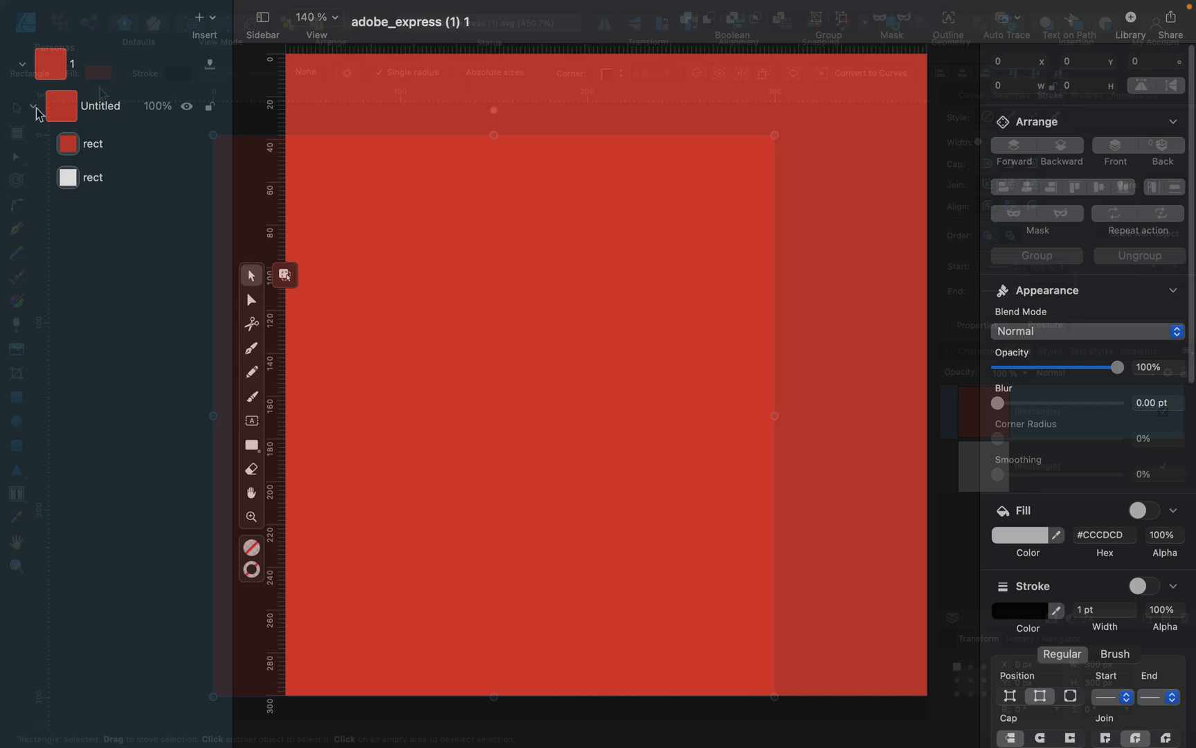
- Inspect the white rectangle layer and Untitled group in Vectornator's layers sidebar
{"action": "left_click", "coordinate": [92, 177]}
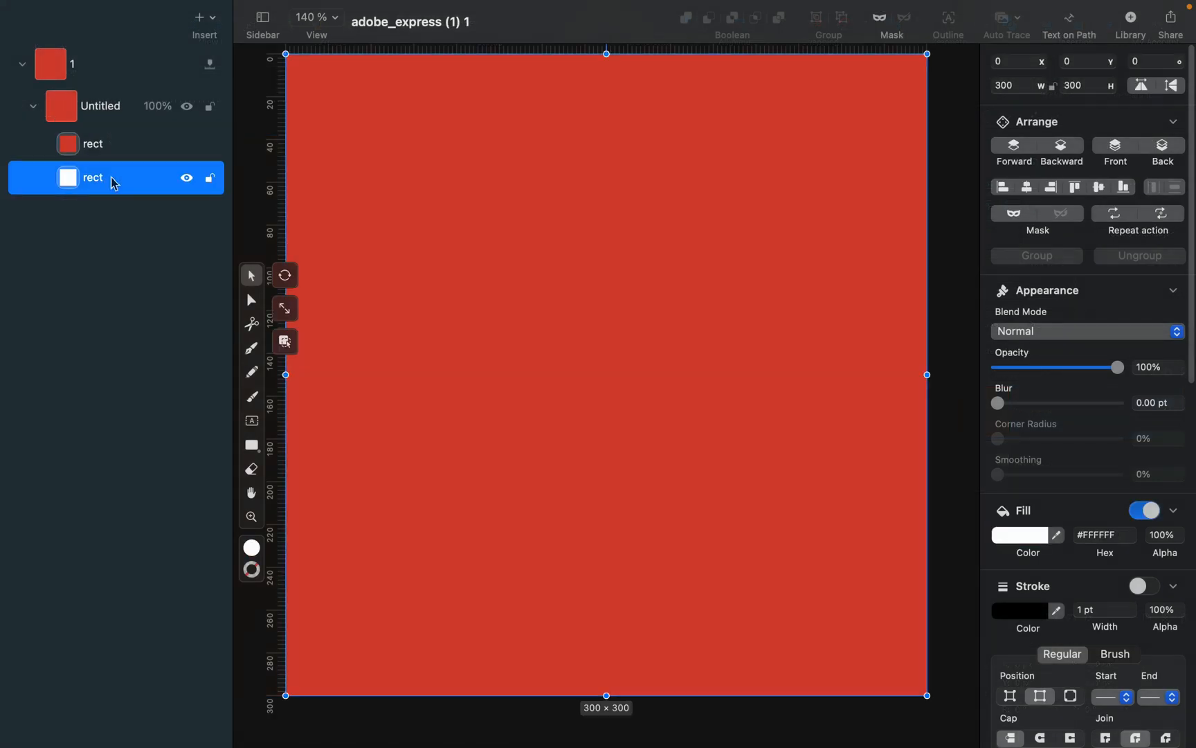
{"action": "left_click", "coordinate": [100, 105]}
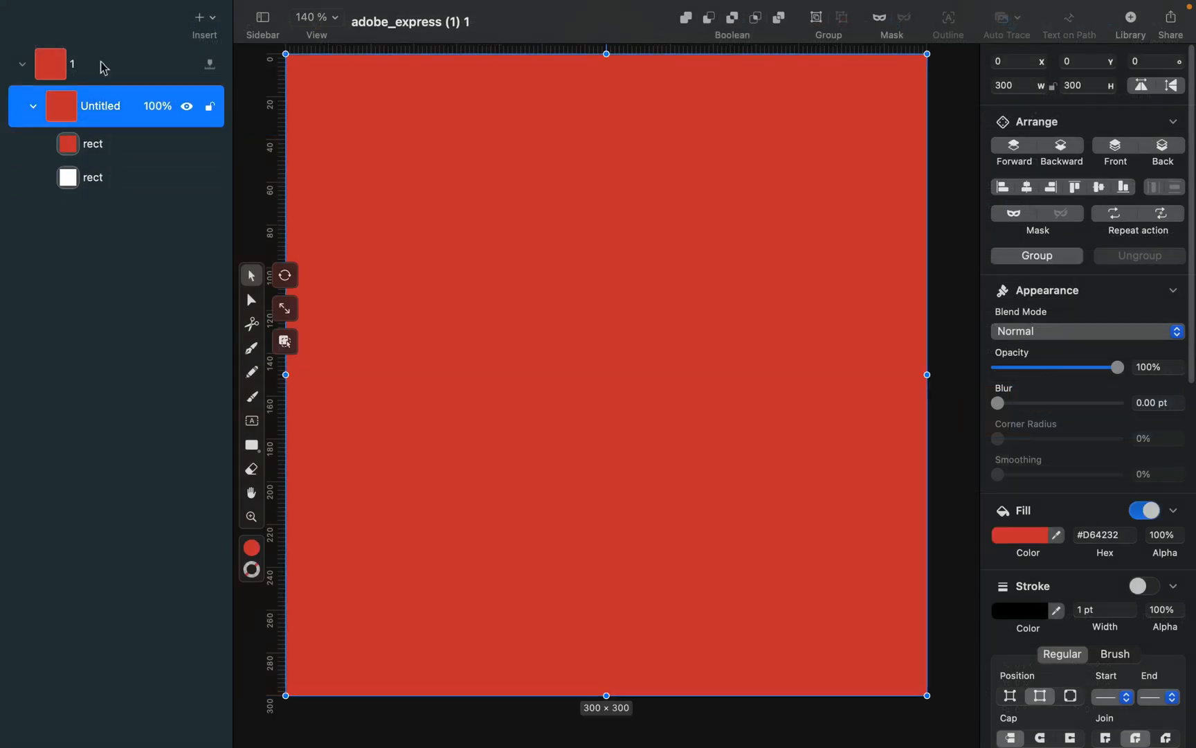
{"action": "left_click", "coordinate": [73, 63]}
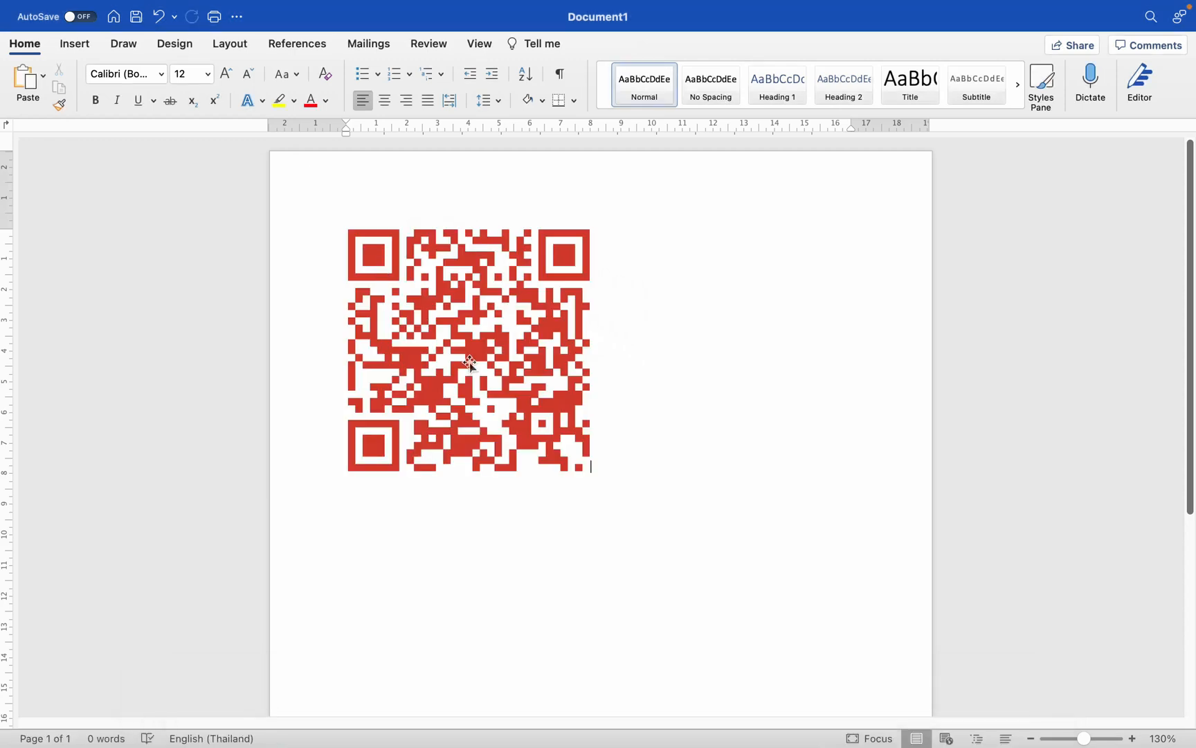
- Select the red QR code picture, zoom in on the page, then zoom back out to about 140%
{"action": "left_click", "coordinate": [469, 367]}
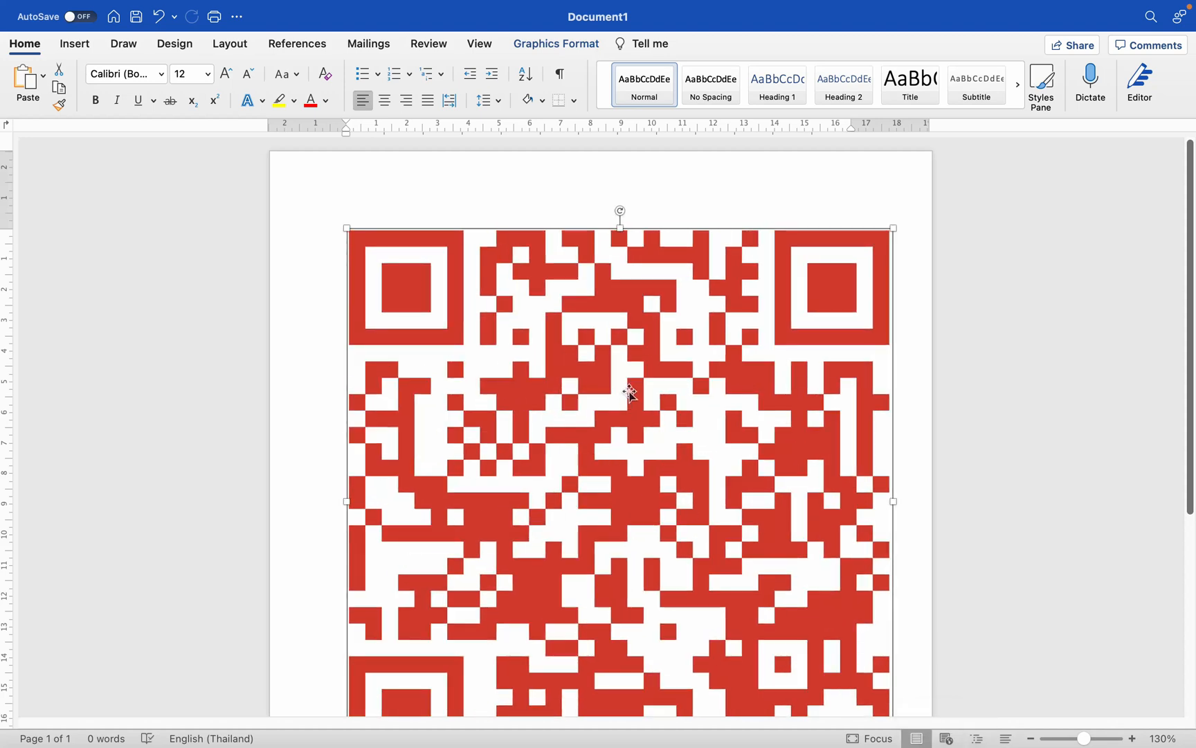
{"action": "scroll", "scroll_direction": "down", "scroll_amount": 3}
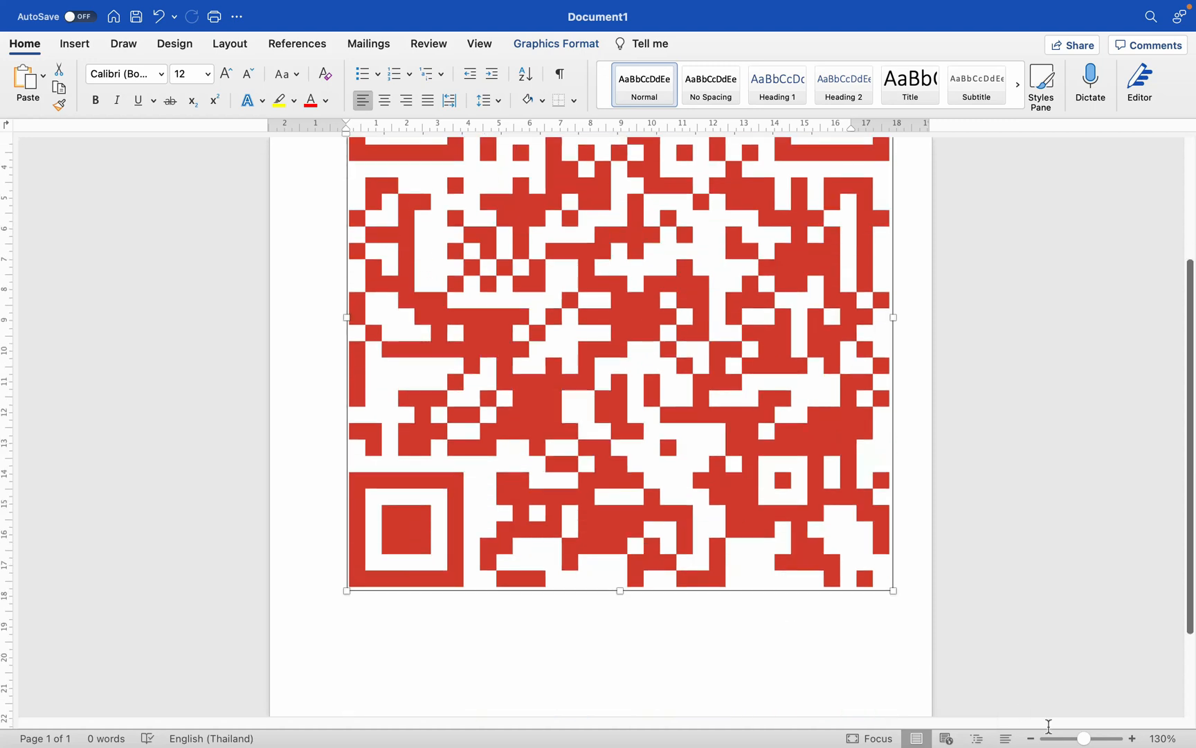
{"action": "left_click", "coordinate": [1135, 738]}
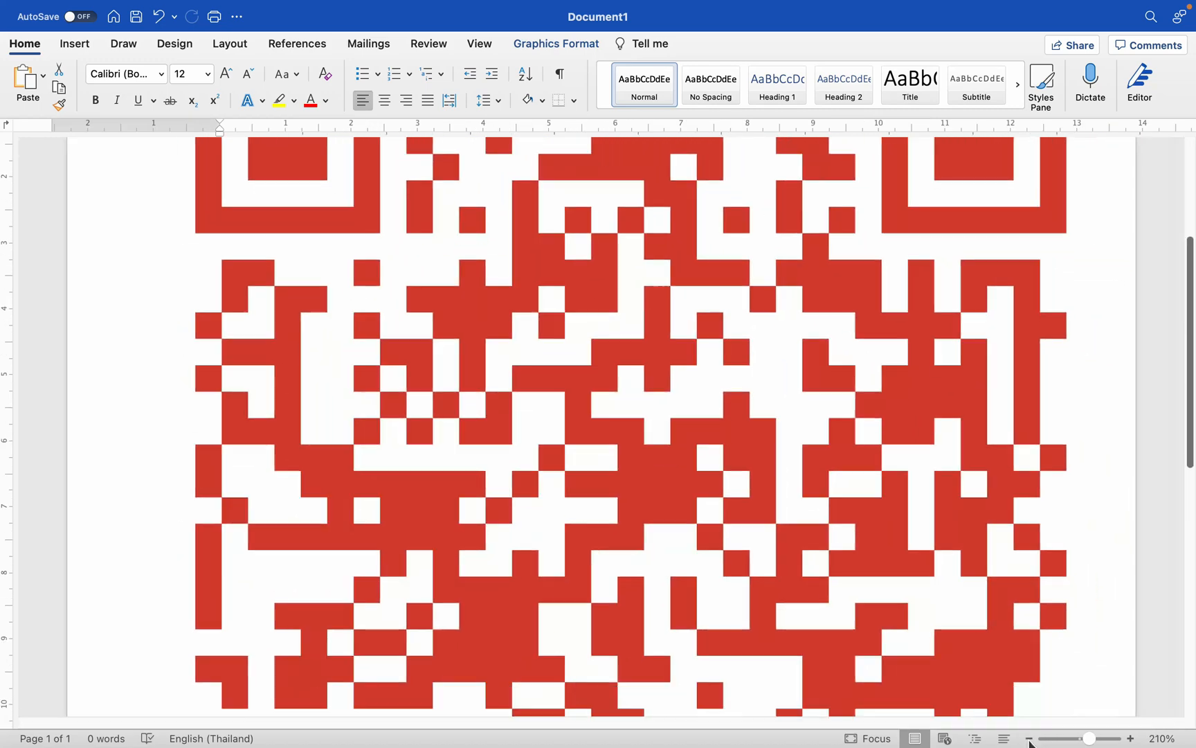
{"action": "left_click", "coordinate": [1031, 738]}
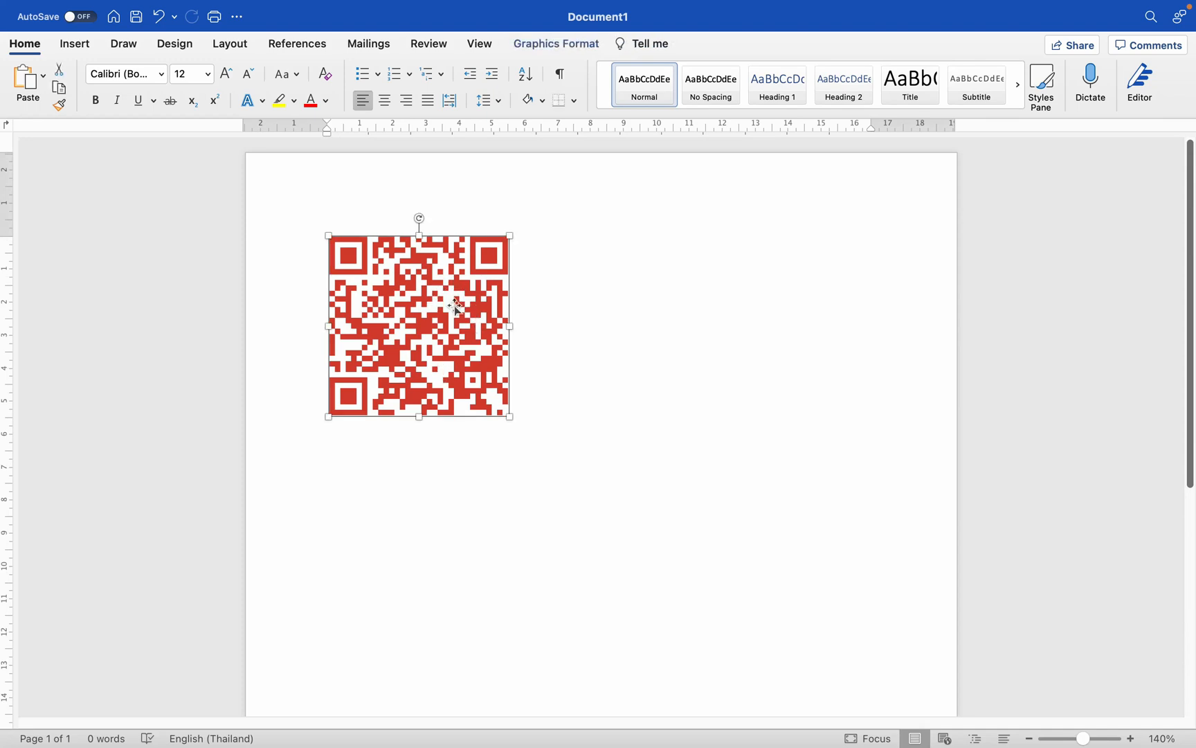
{"action": "mouse_move", "coordinate": [443, 321]}
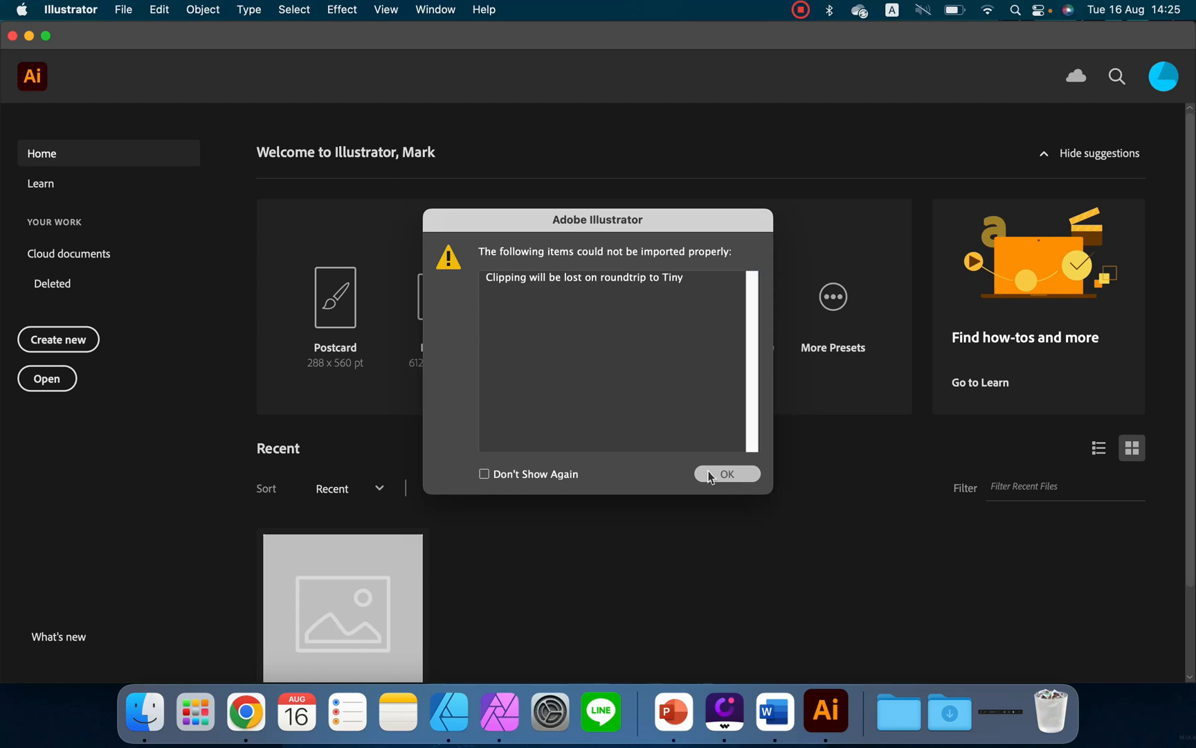
- Dismiss the import warning, check the Artboards and Layers panels, and click the blank artboard
{"action": "left_click", "coordinate": [726, 474]}
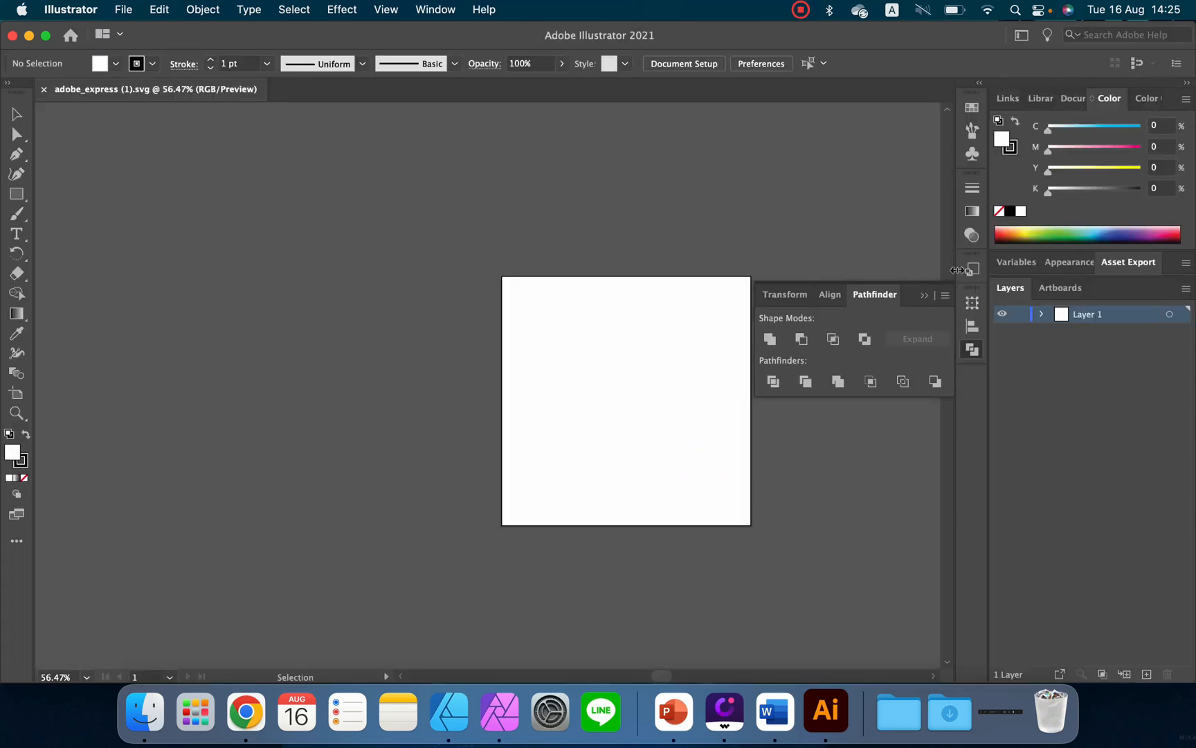
{"action": "left_click", "coordinate": [1060, 287]}
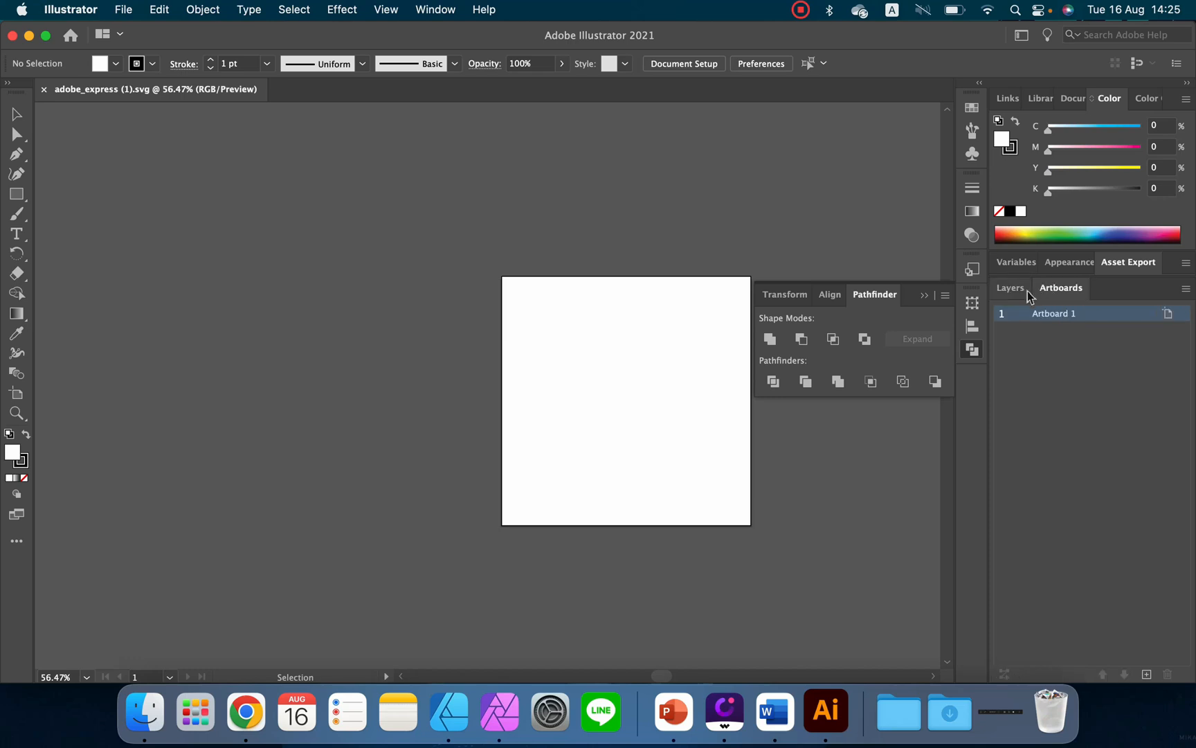
{"action": "left_click", "coordinate": [1010, 287]}
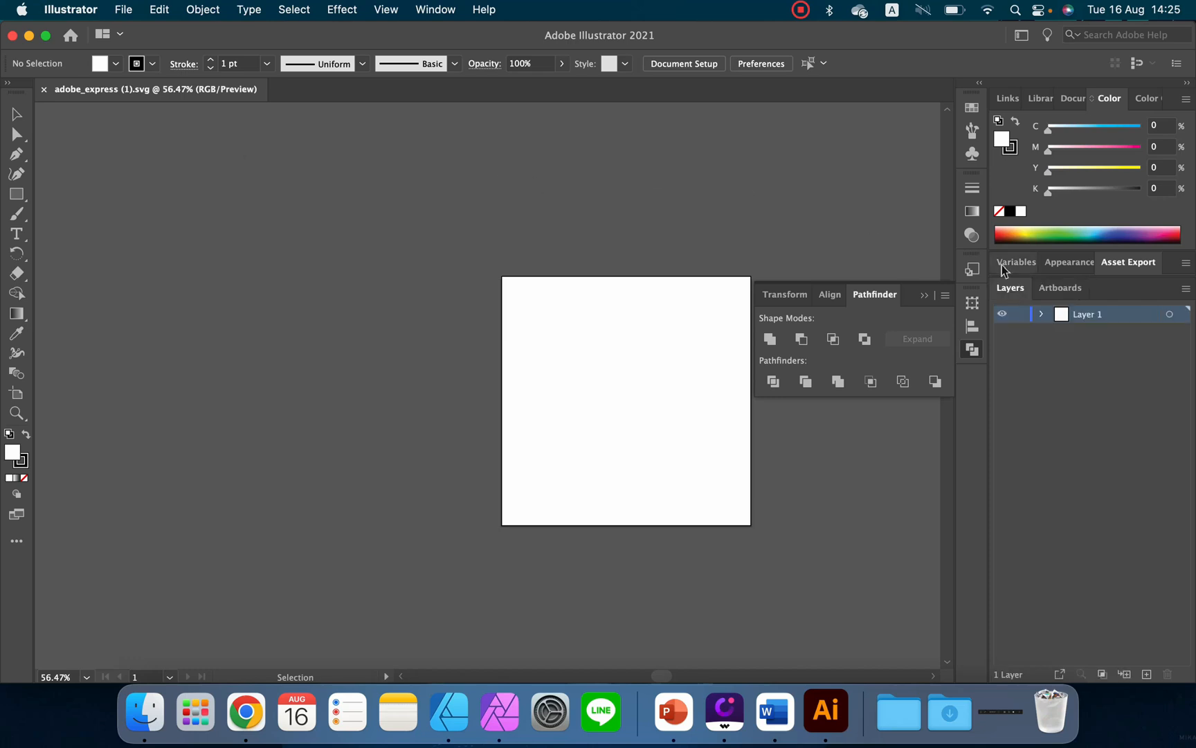
{"action": "mouse_move", "coordinate": [978, 350]}
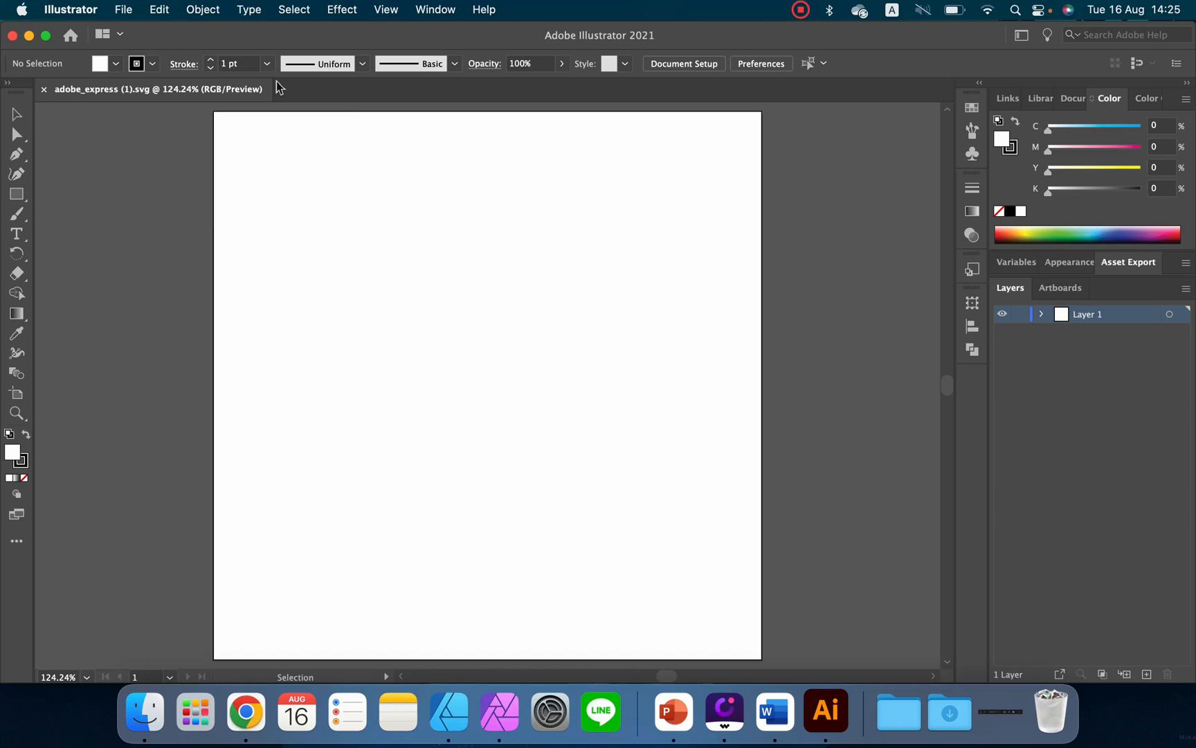
{"action": "mouse_move", "coordinate": [731, 248]}
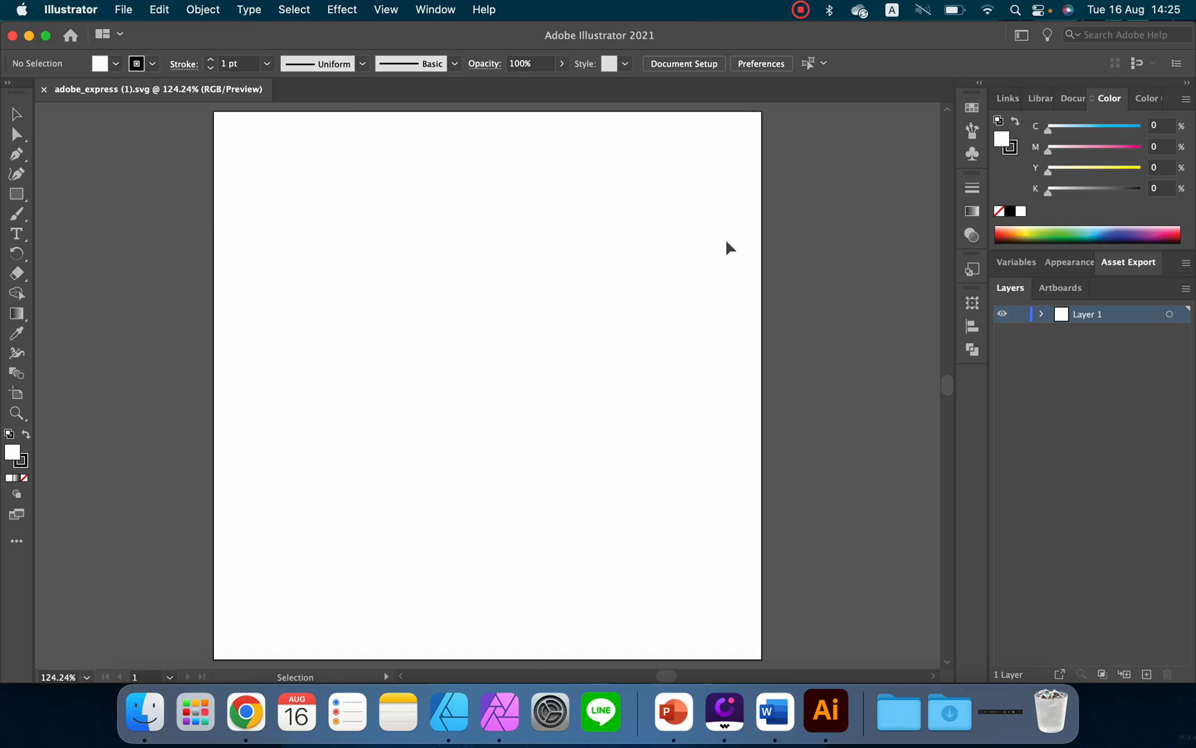
{"action": "mouse_move", "coordinate": [728, 250]}
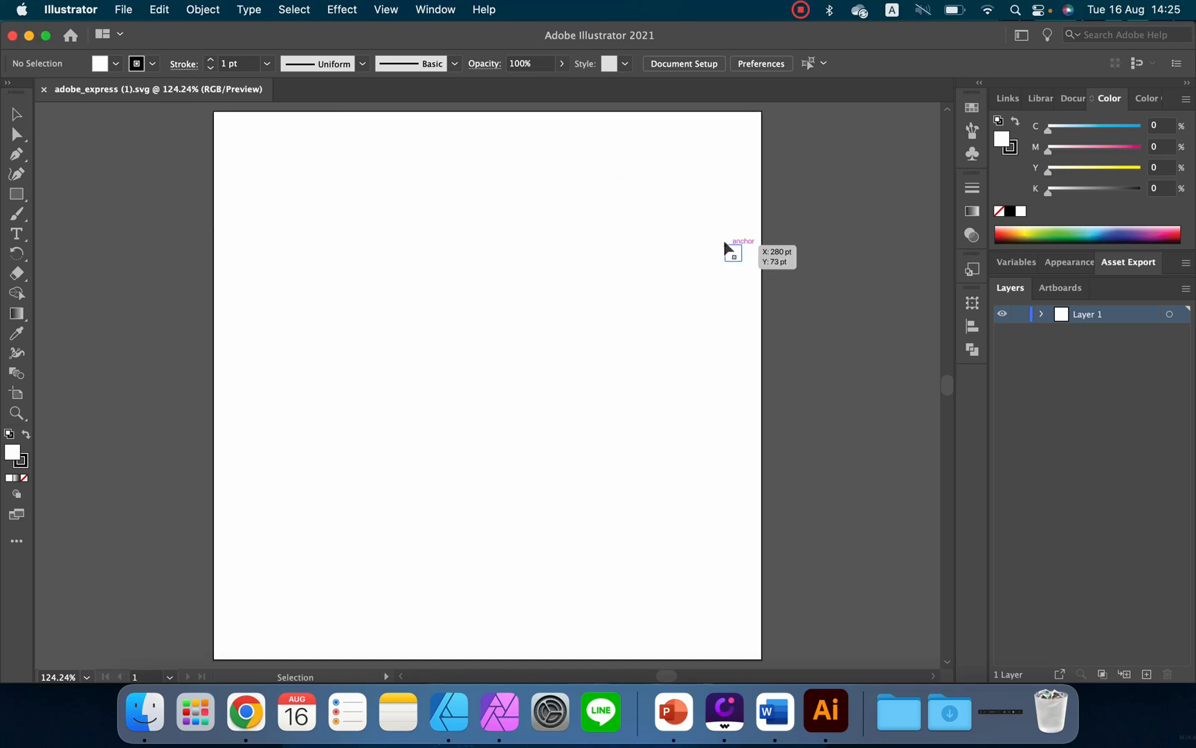
{"action": "left_click", "coordinate": [386, 9]}
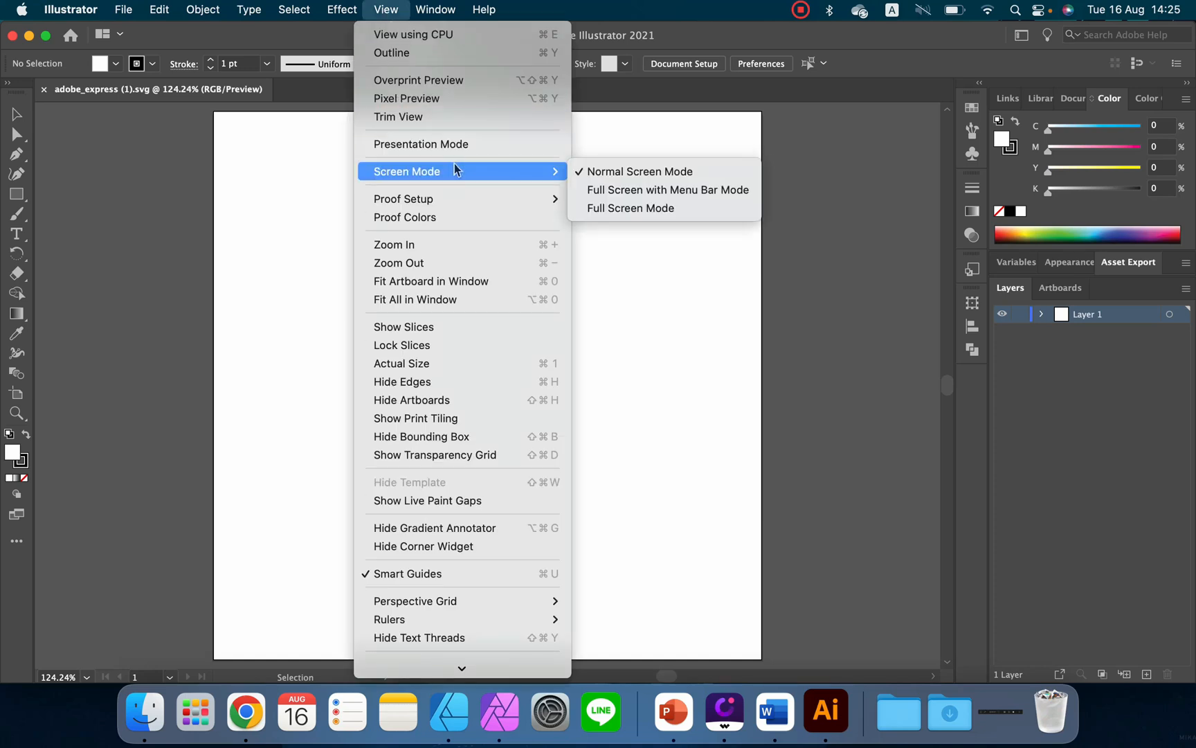
- Switch to Outline view, select the QR code clip group, then enable Pixel Preview
{"action": "left_click", "coordinate": [391, 53]}
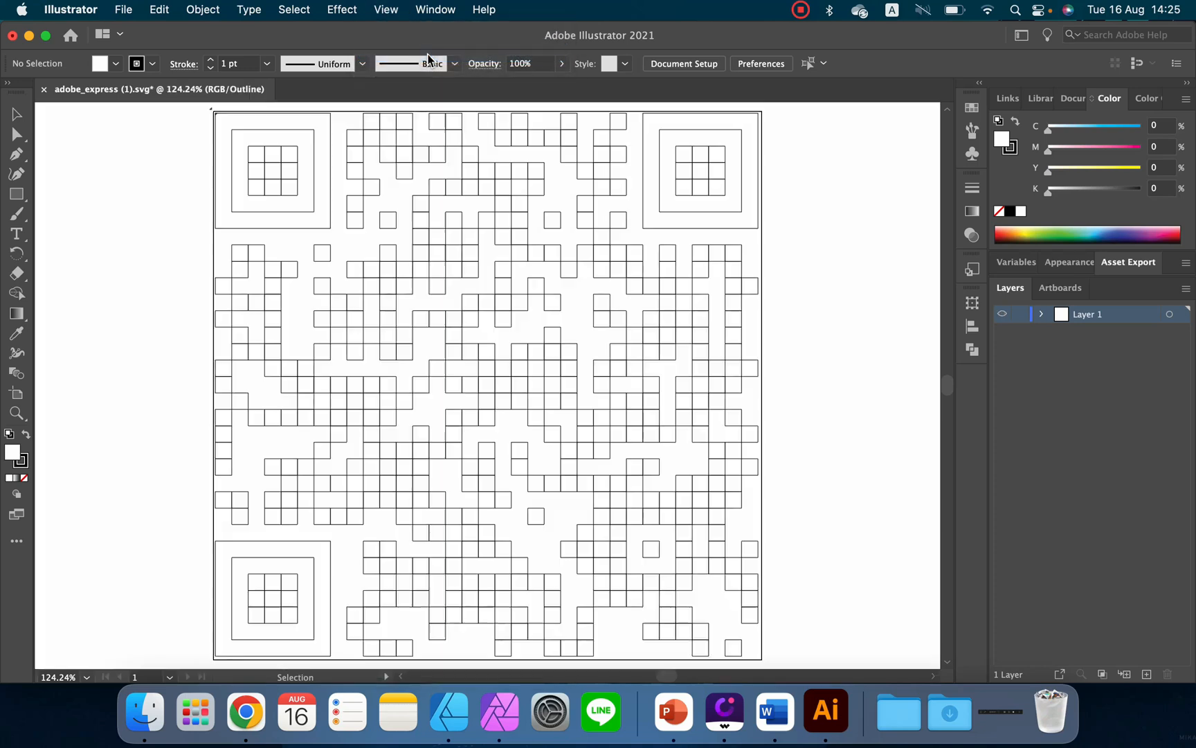
{"action": "mouse_move", "coordinate": [400, 160]}
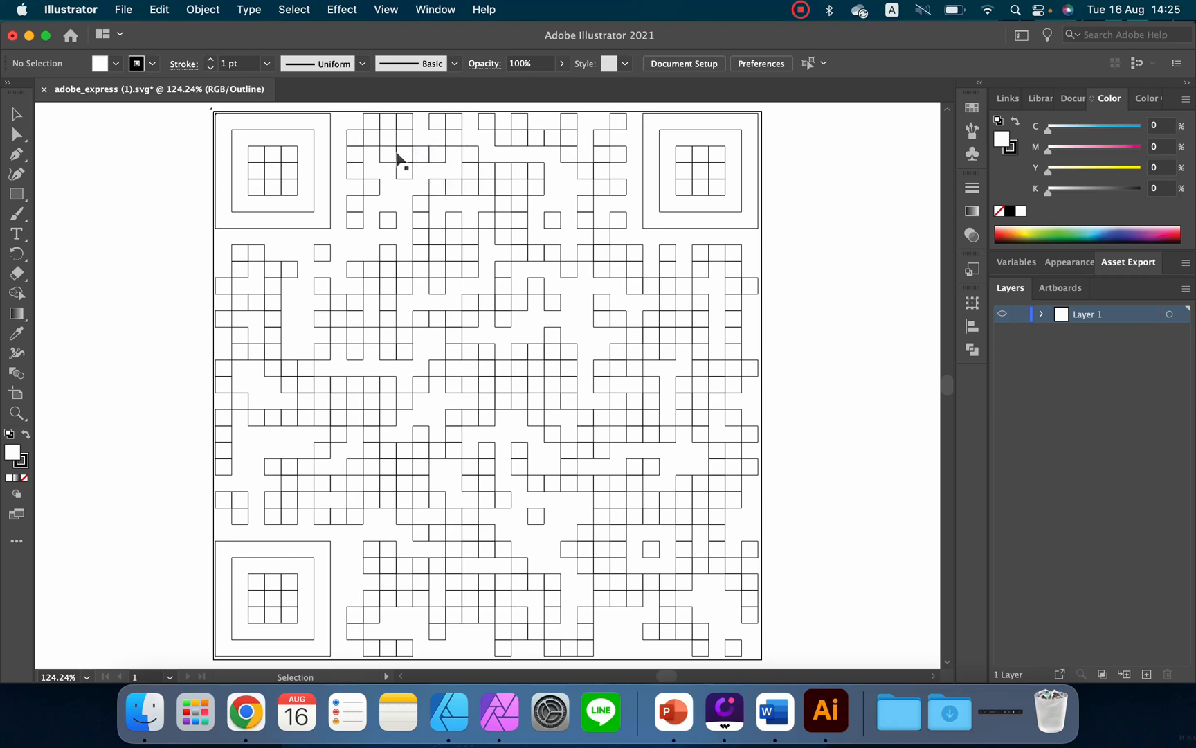
{"action": "mouse_move", "coordinate": [432, 160]}
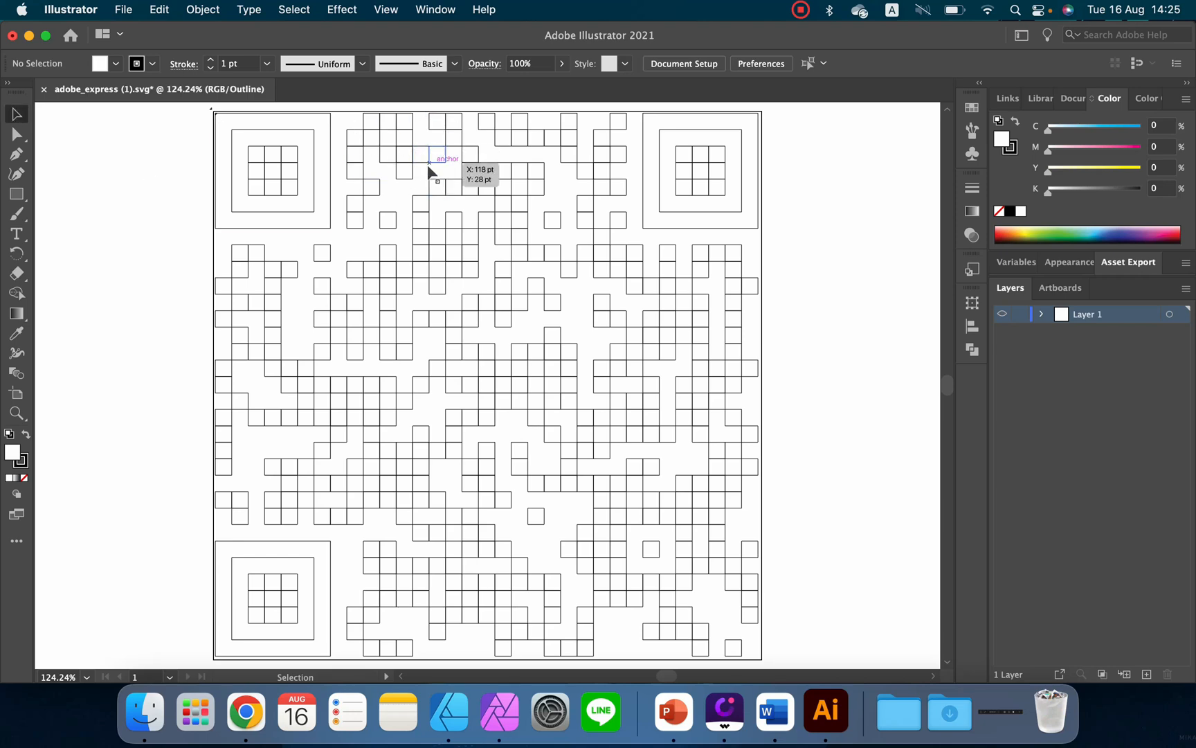
{"action": "mouse_move", "coordinate": [538, 488]}
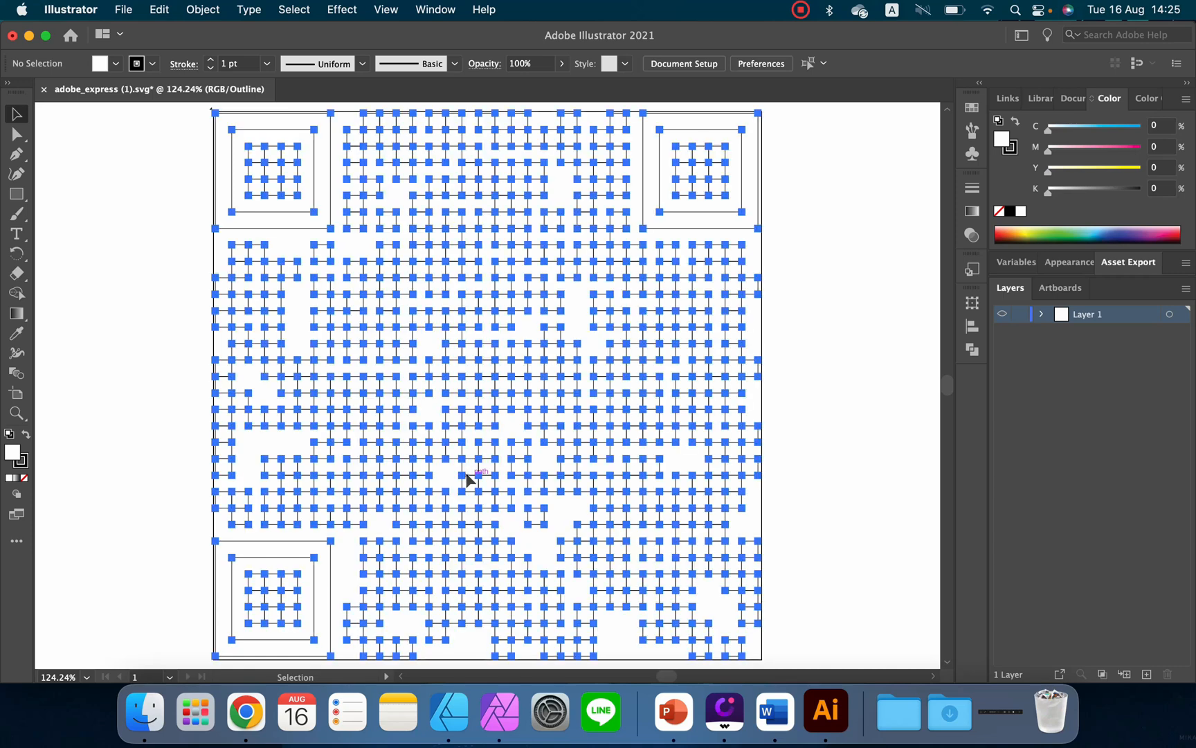
{"action": "left_click", "coordinate": [593, 319]}
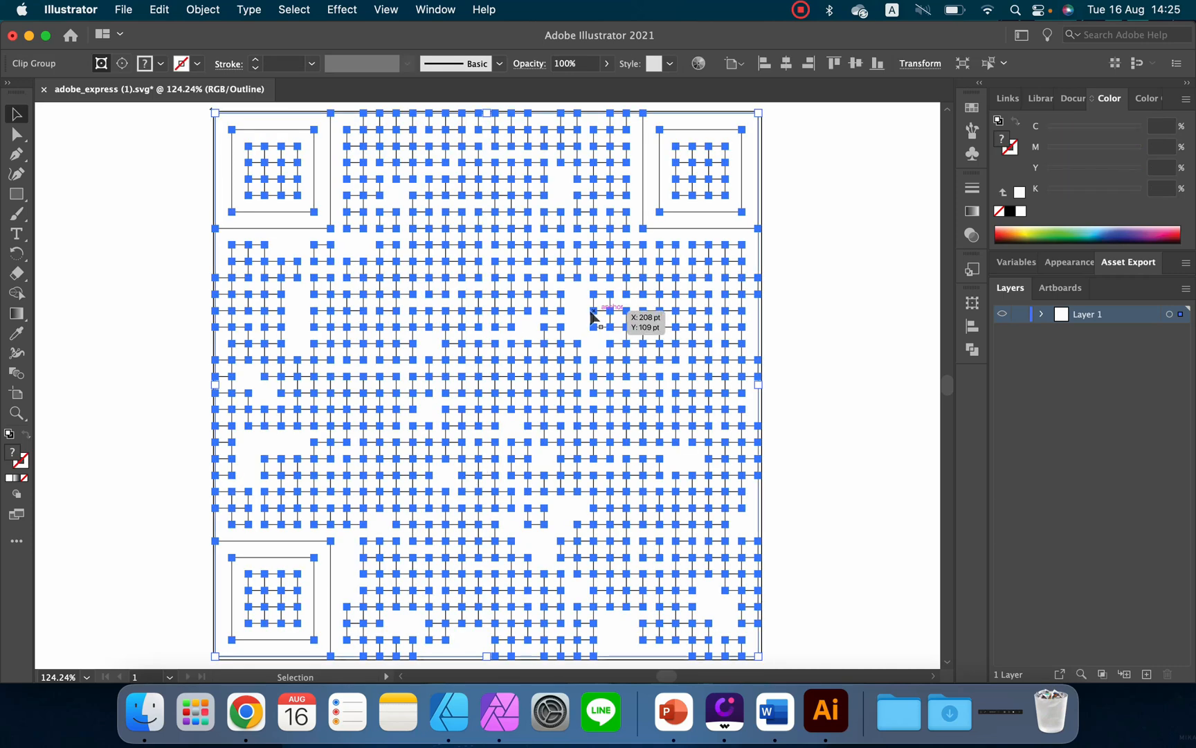
{"action": "left_click", "coordinate": [386, 9]}
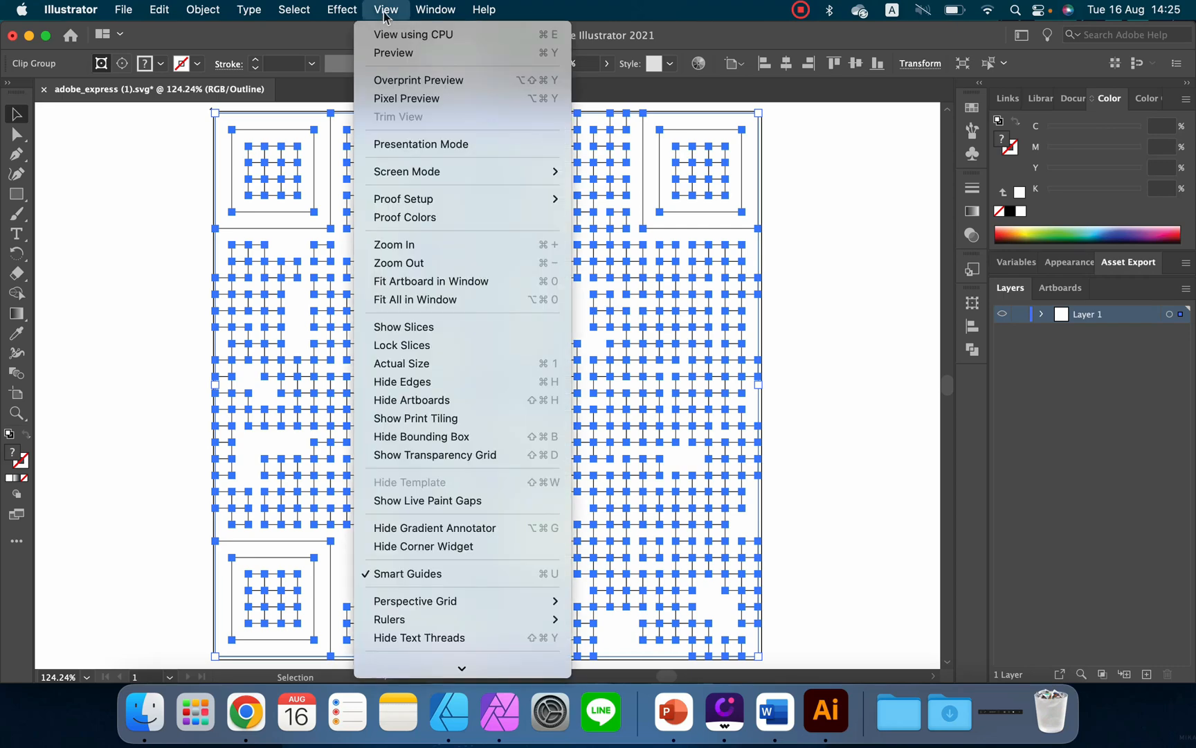
{"action": "mouse_move", "coordinate": [418, 80]}
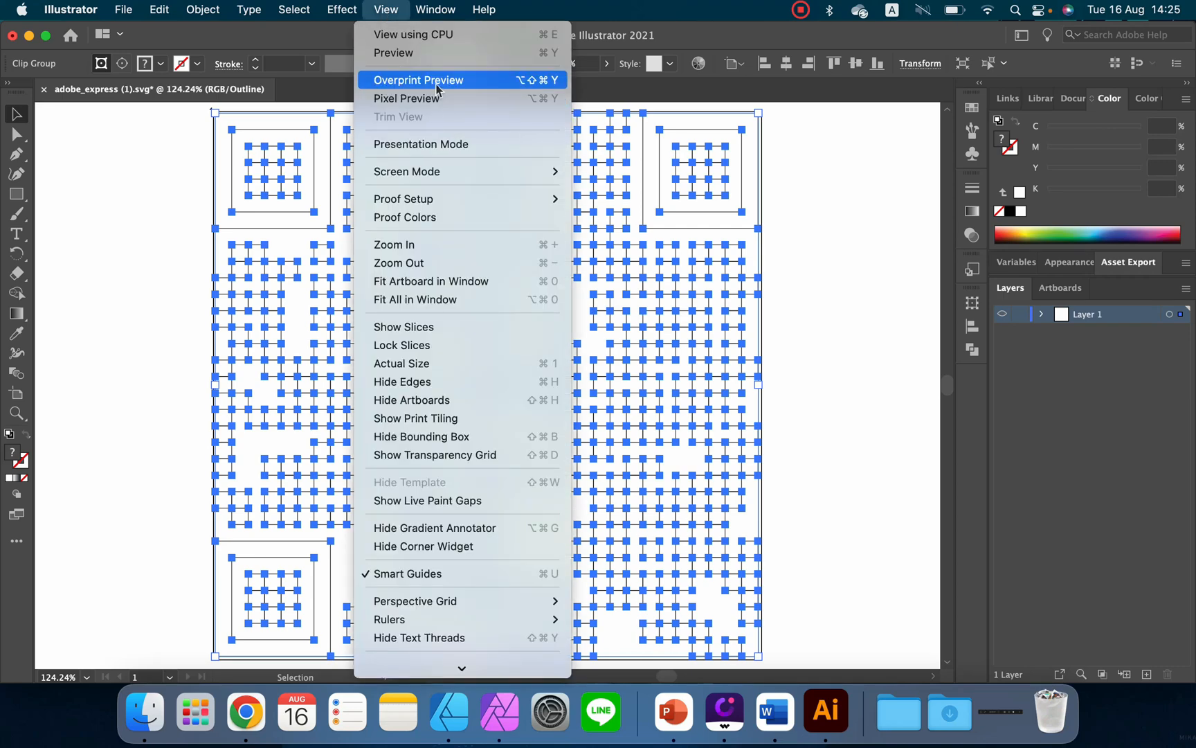
{"action": "left_click", "coordinate": [406, 98]}
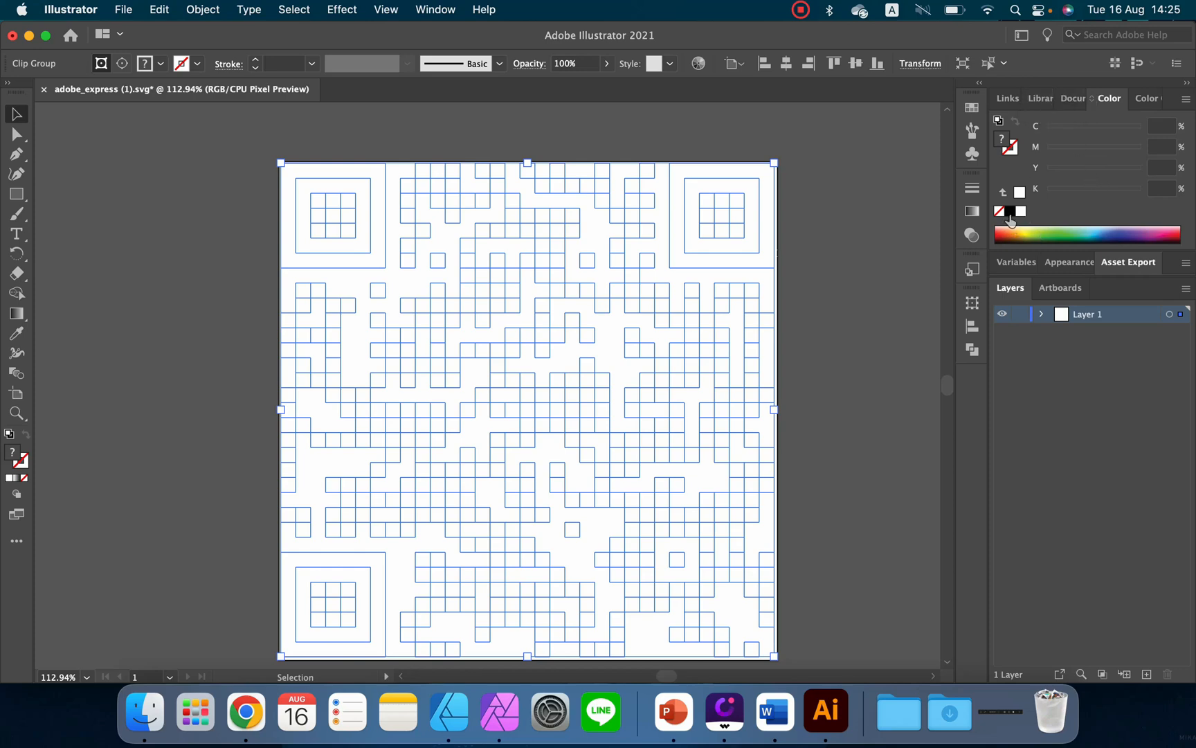
- Fill the QR code clip group with solid red and deselect to view it
{"action": "left_click", "coordinate": [1011, 221]}
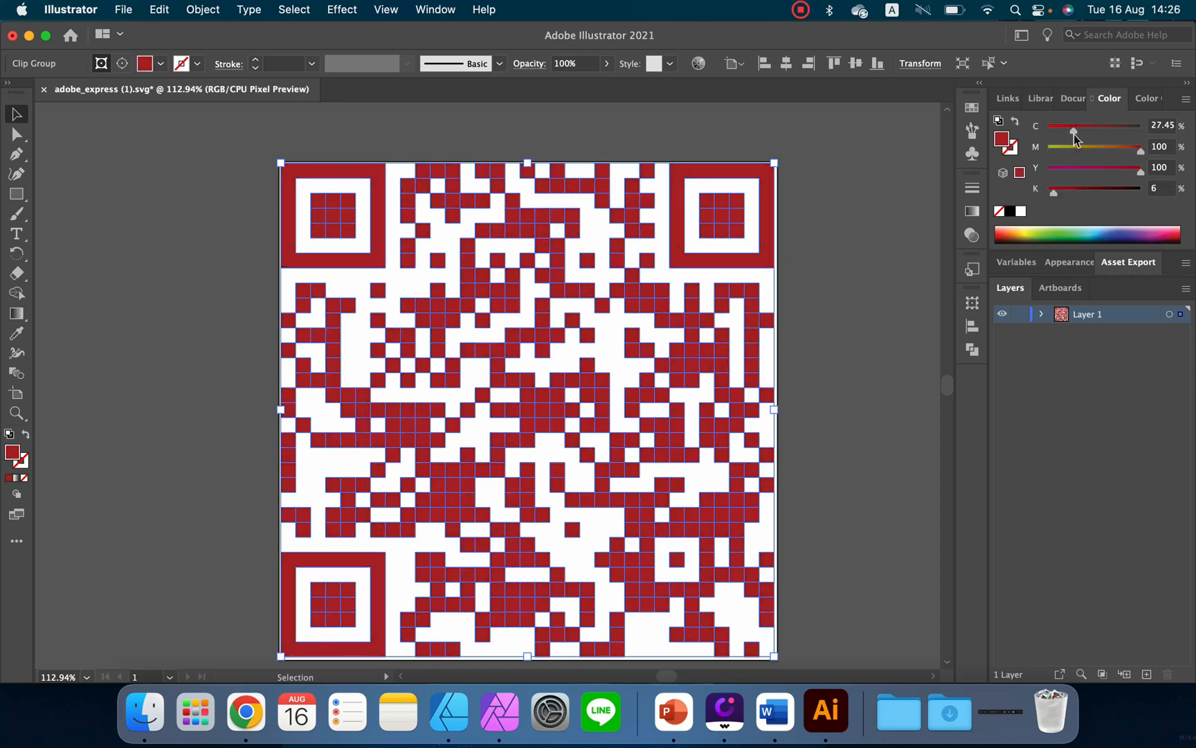
{"action": "left_click", "coordinate": [816, 297]}
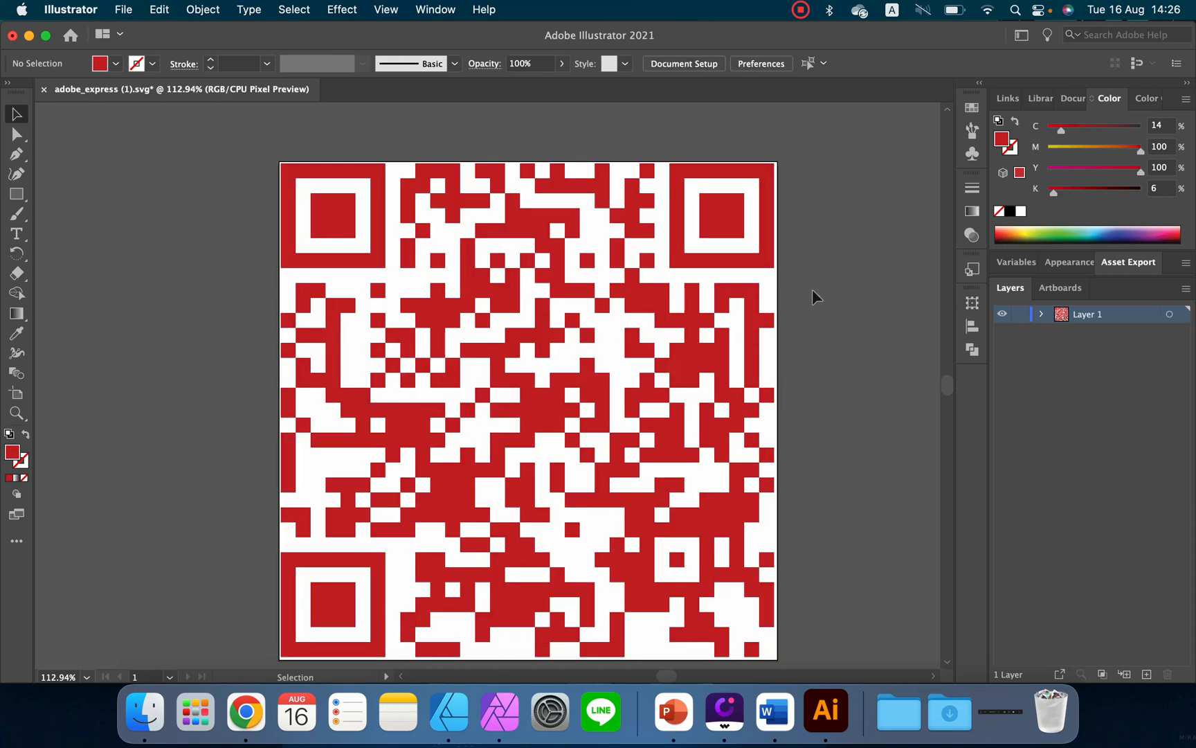
{"action": "mouse_move", "coordinate": [881, 487]}
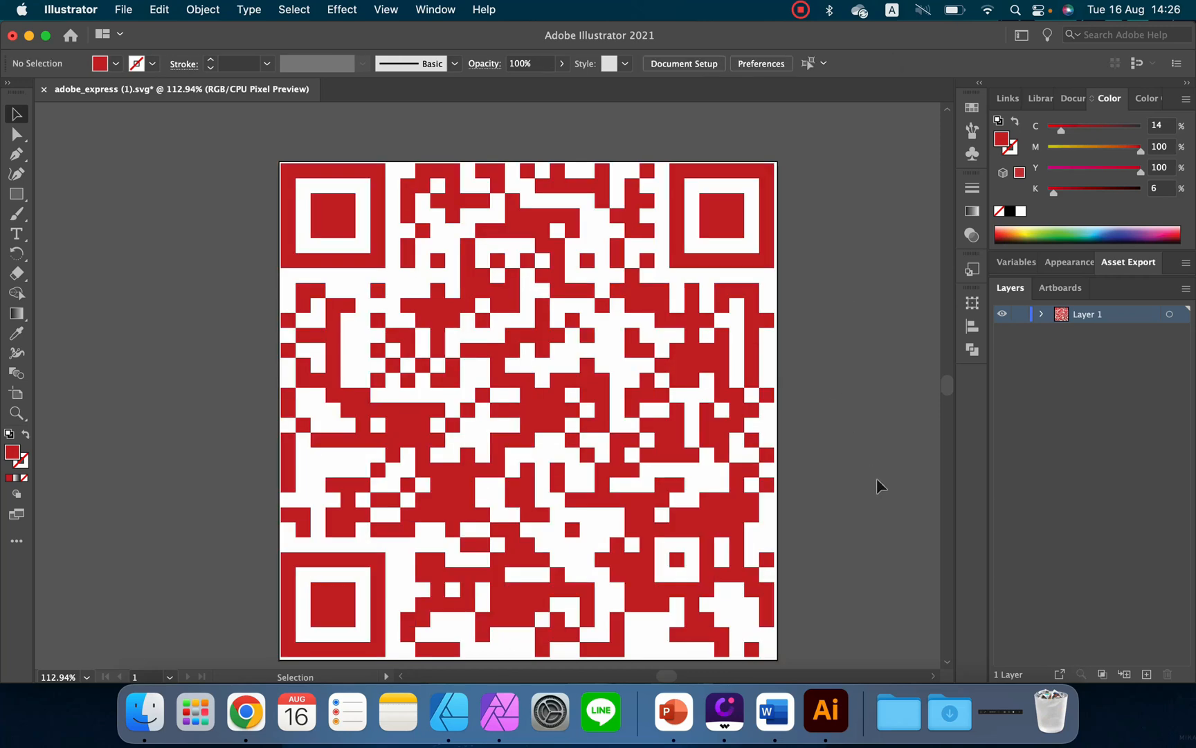
{"action": "mouse_move", "coordinate": [875, 480]}
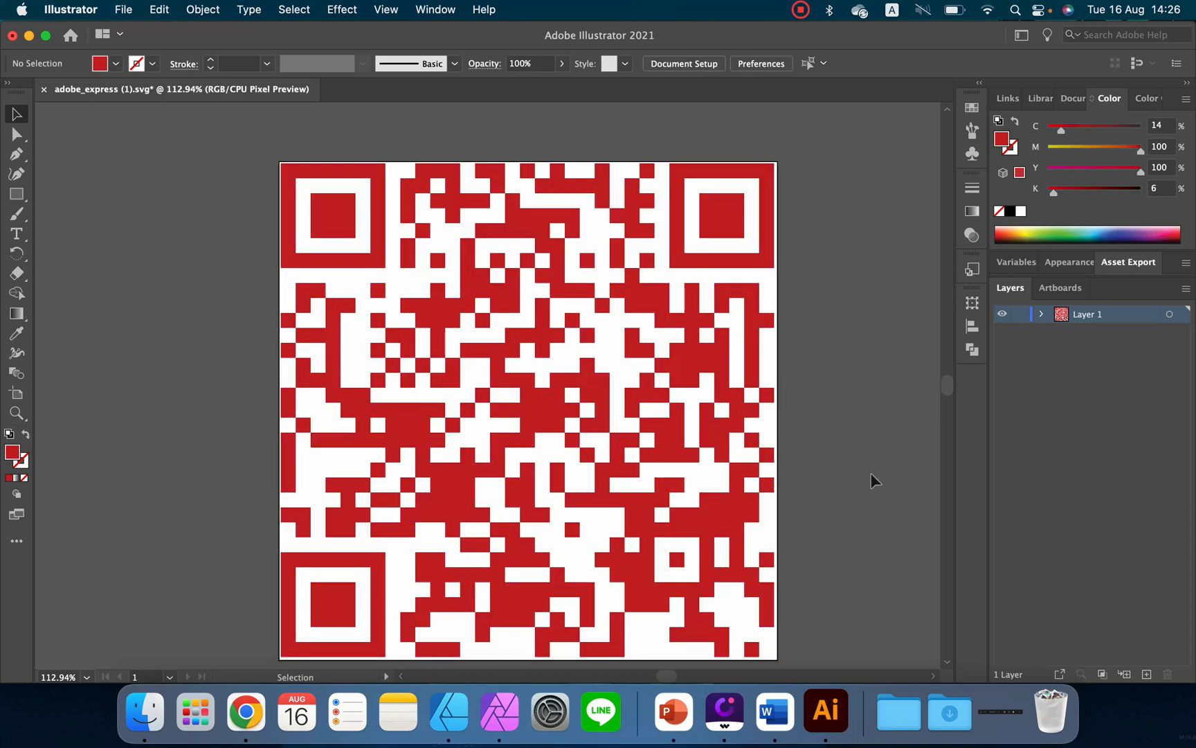